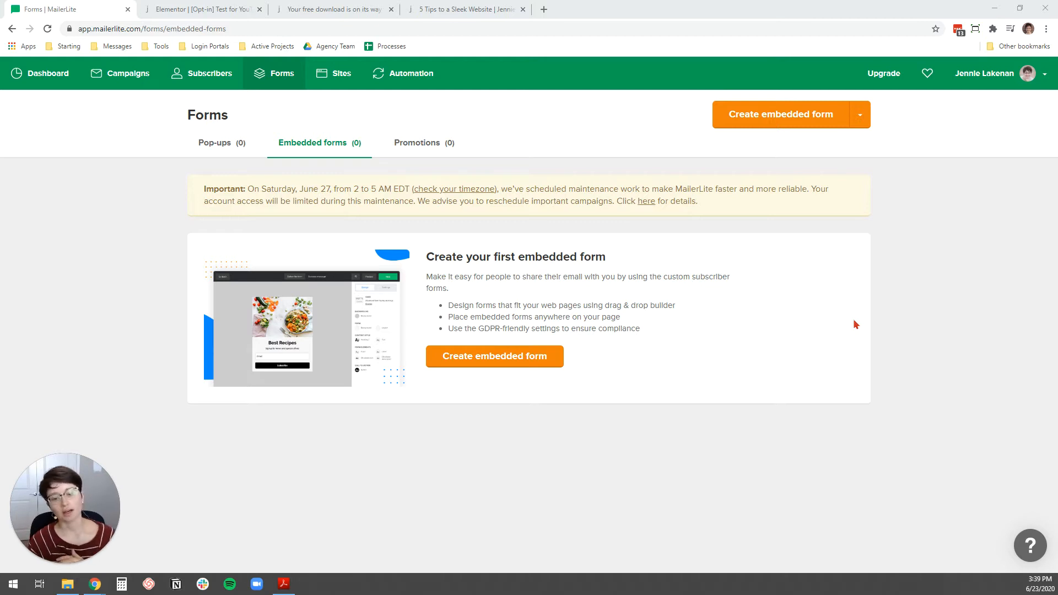
{"action": "mouse_move", "coordinate": [820, 321]}
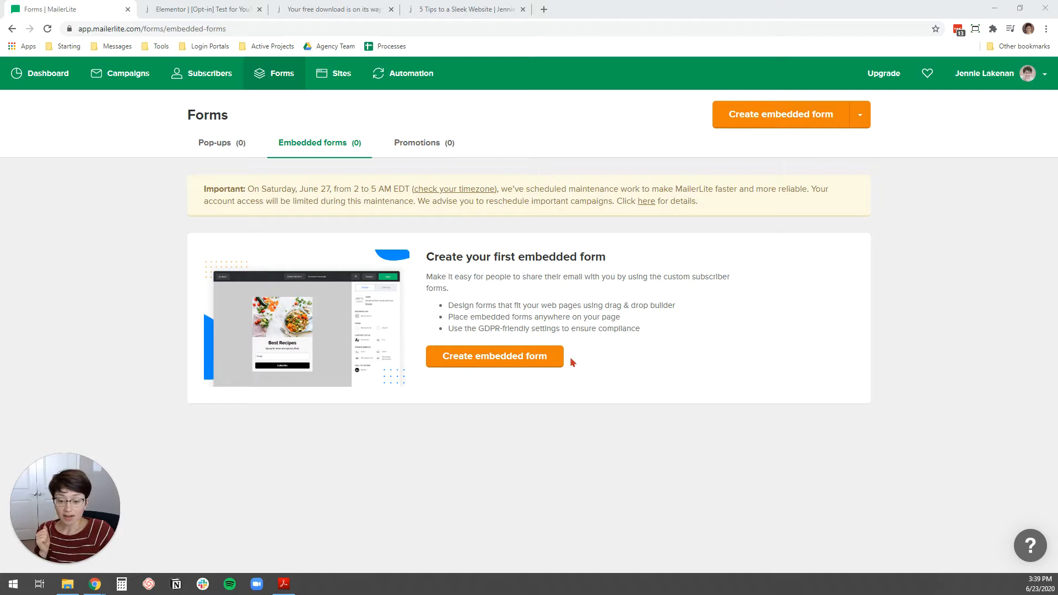
{"action": "mouse_move", "coordinate": [253, 87]}
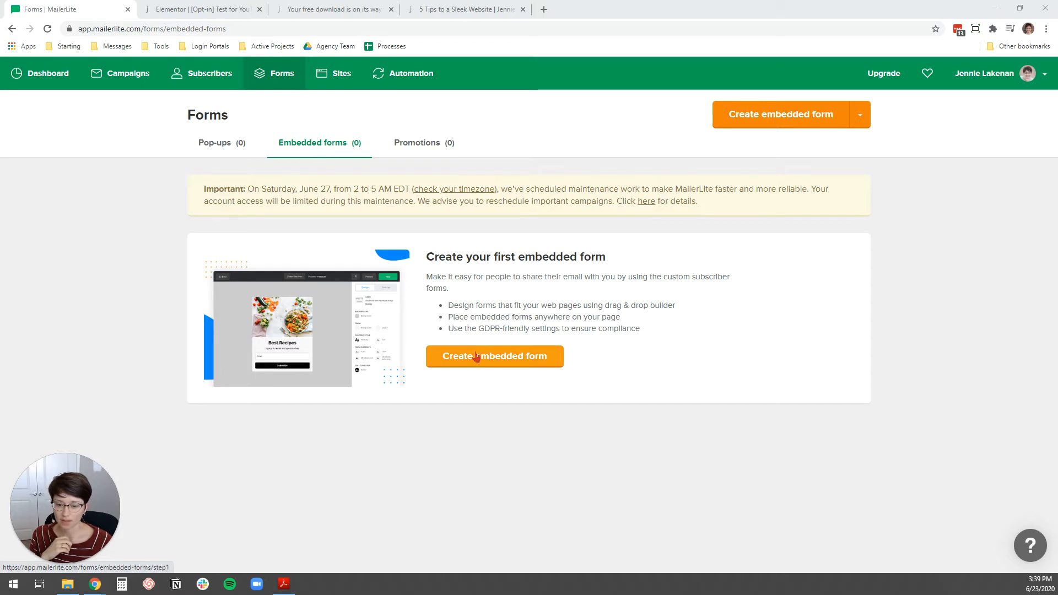
- Create a new embedded form named 'Test Form' and save its name
{"action": "left_click", "coordinate": [494, 356]}
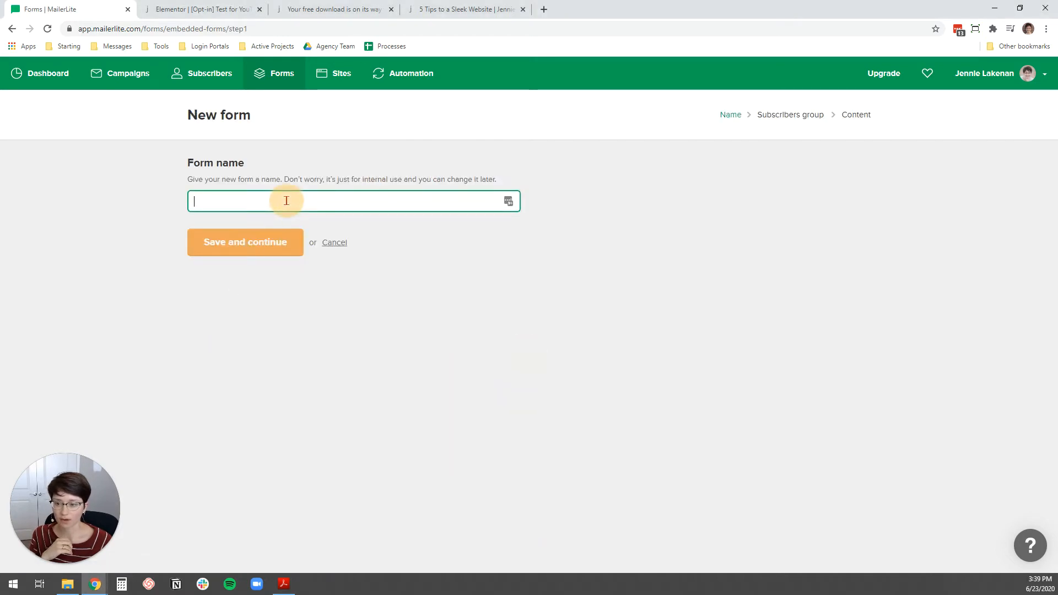
{"action": "type", "text": "Test Form"}
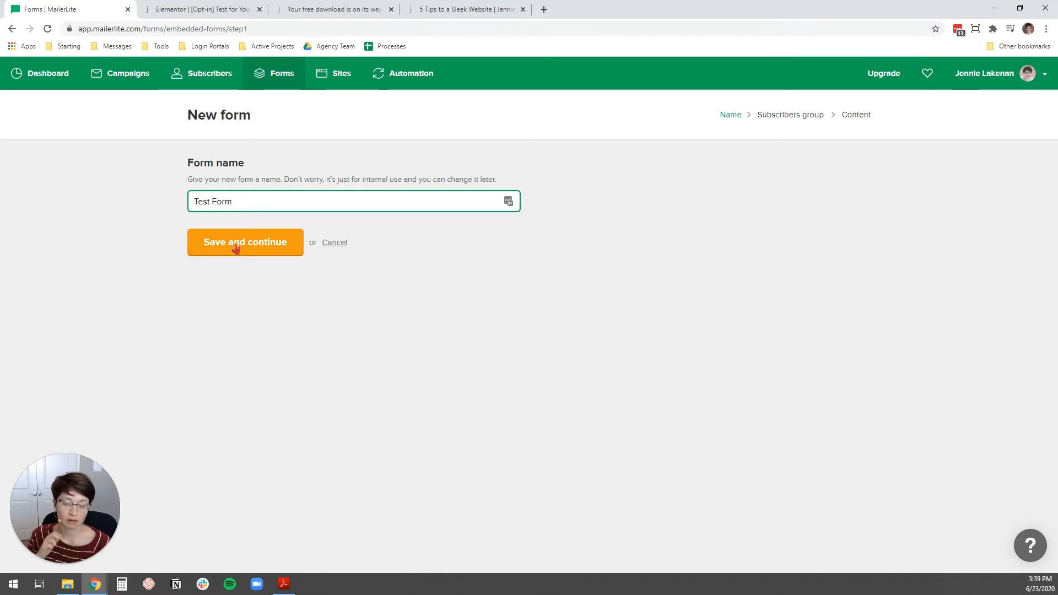
{"action": "left_click", "coordinate": [244, 242]}
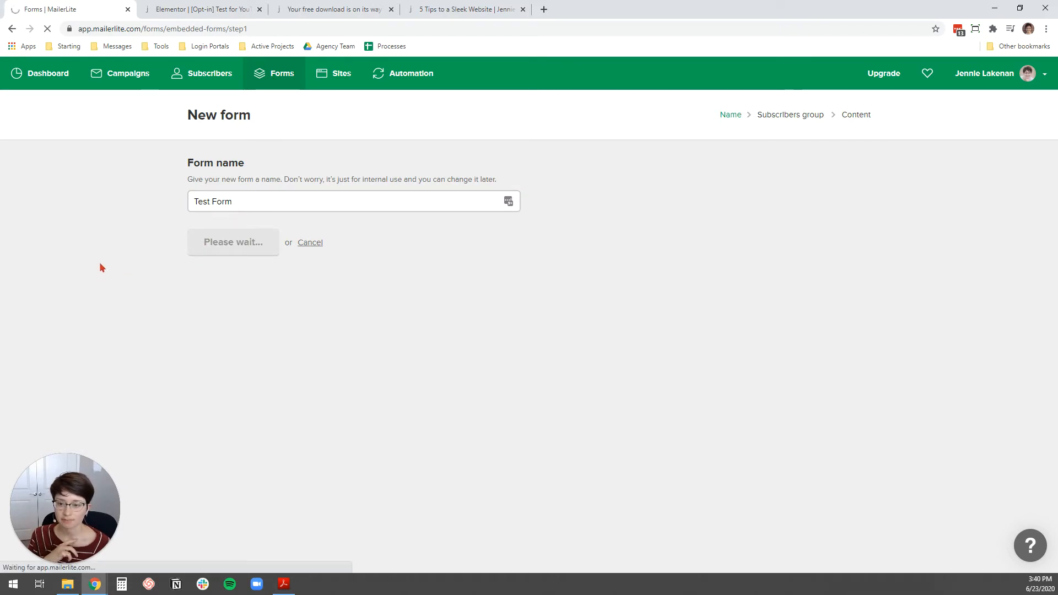
- Tick the 'Unwelcomed | Test' subscriber group to receive the form's signups
{"action": "left_click", "coordinate": [232, 243]}
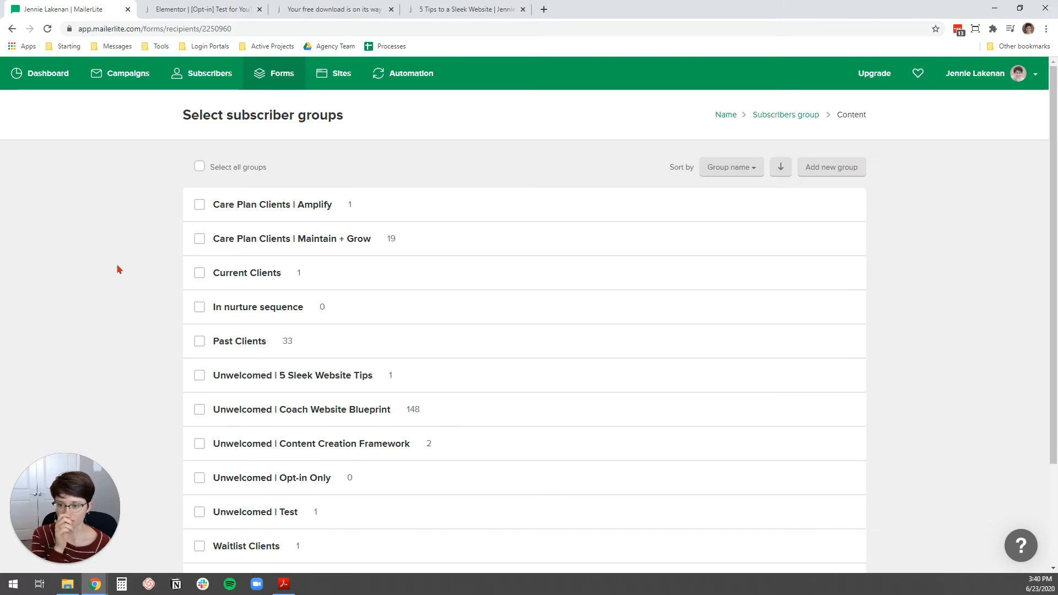
{"action": "mouse_move", "coordinate": [114, 311]}
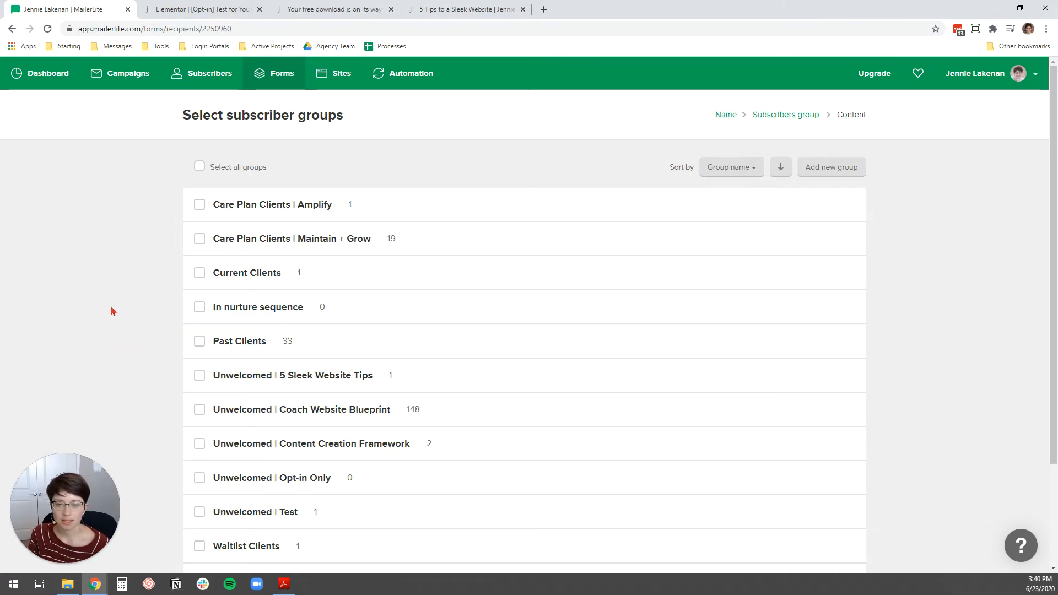
{"action": "scroll", "scroll_direction": "down", "scroll_amount": 3}
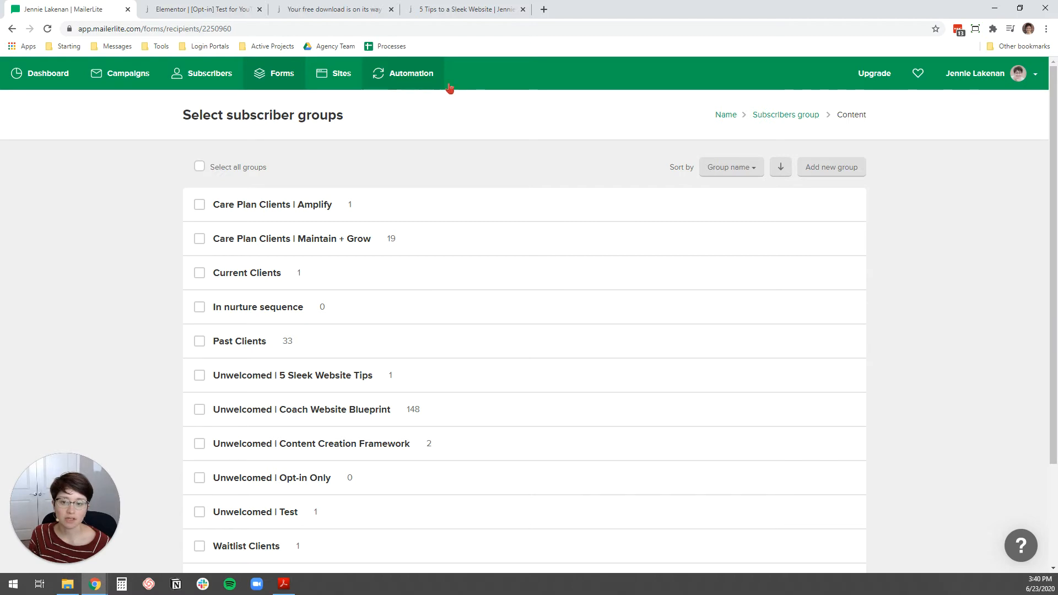
{"action": "scroll", "scroll_direction": "down", "scroll_amount": 3}
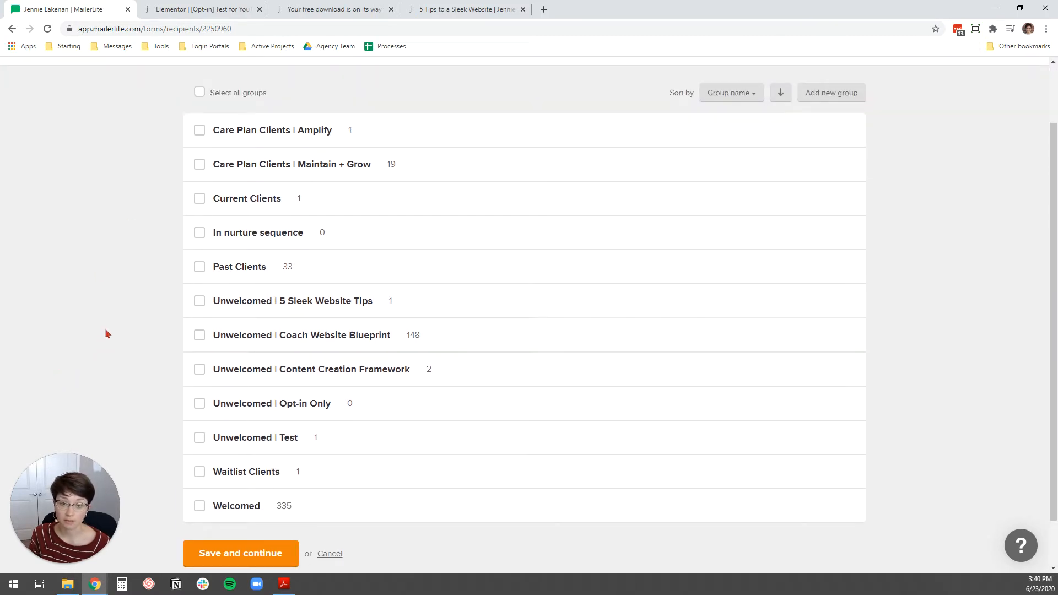
{"action": "mouse_move", "coordinate": [301, 334]}
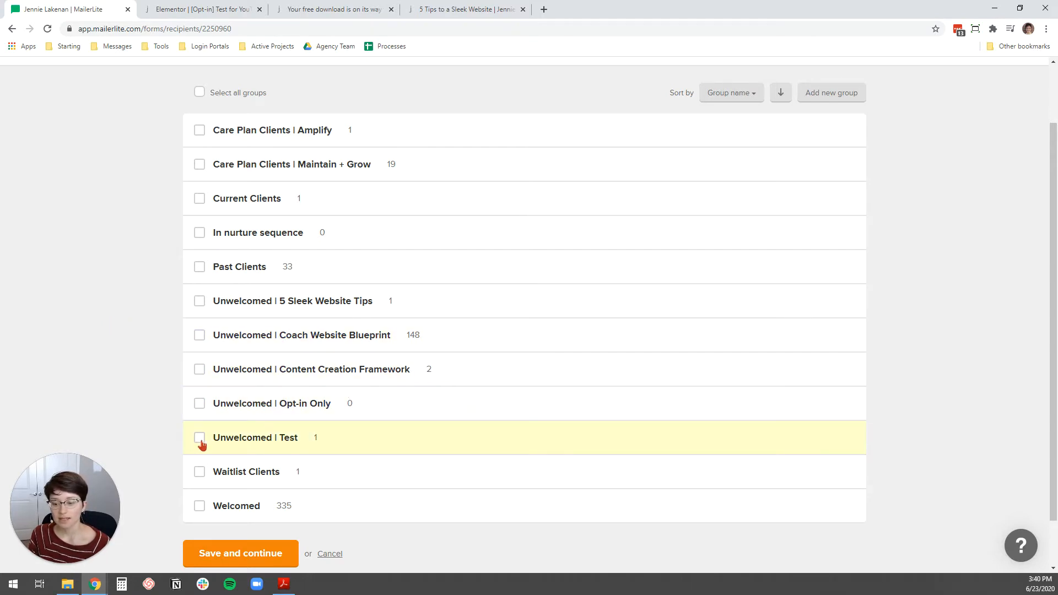
{"action": "left_click", "coordinate": [199, 437]}
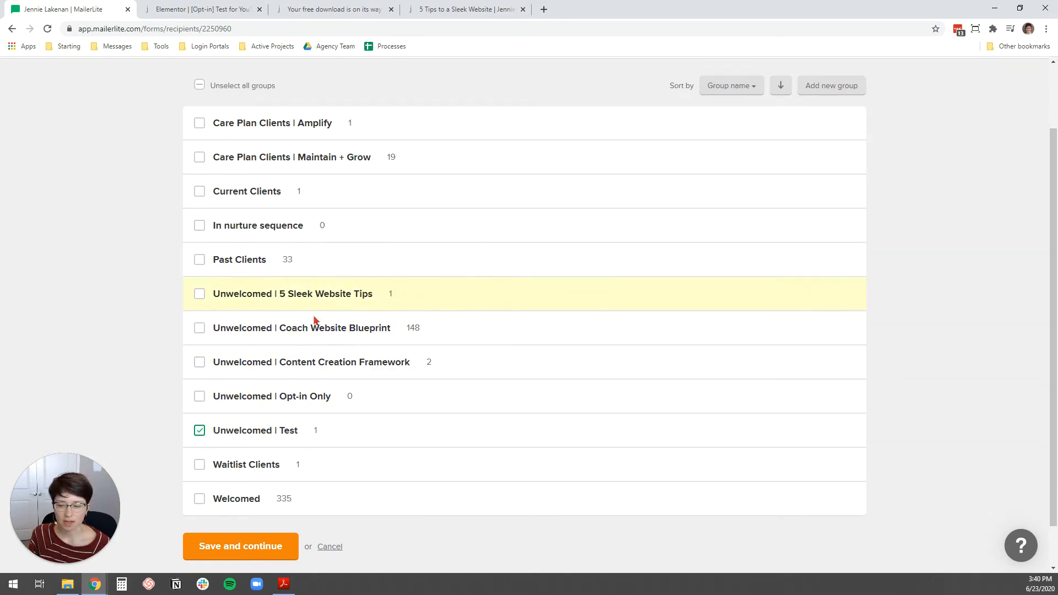
{"action": "scroll", "scroll_direction": "down", "scroll_amount": 3}
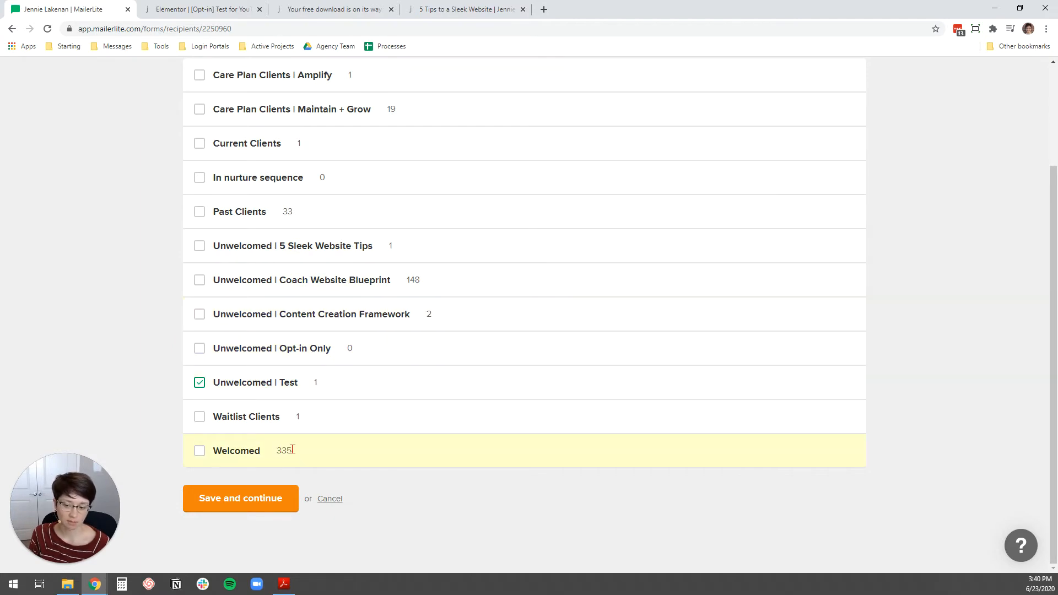
{"action": "mouse_move", "coordinate": [265, 331]}
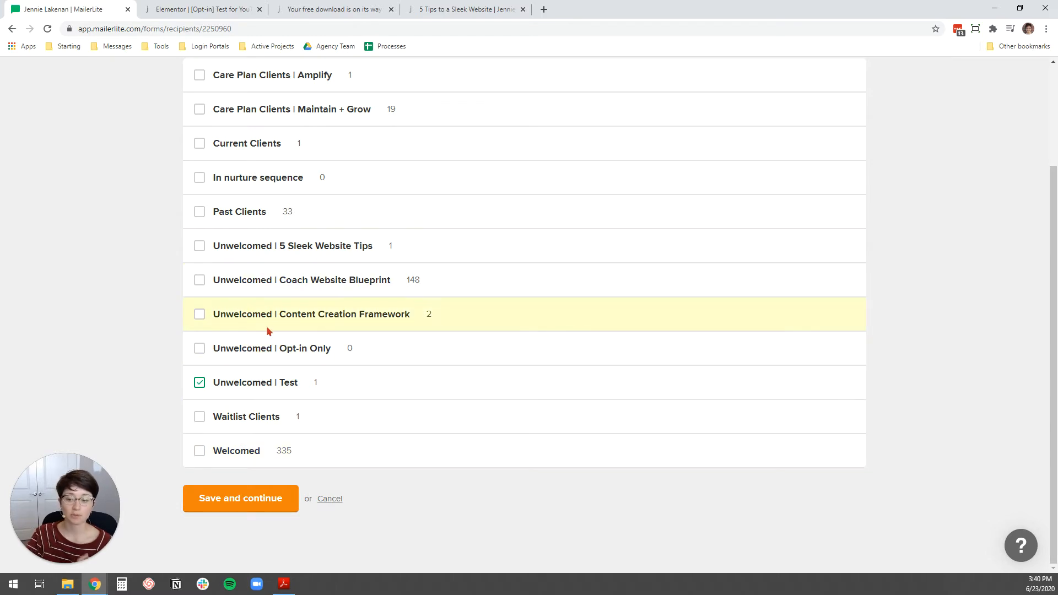
{"action": "mouse_move", "coordinate": [291, 246]}
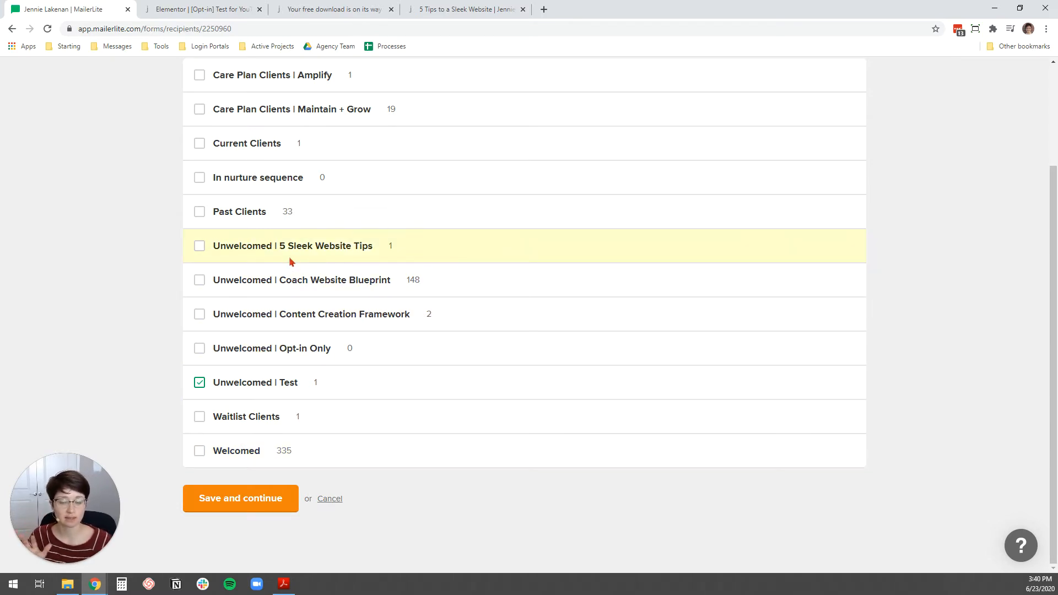
{"action": "mouse_move", "coordinate": [282, 400]}
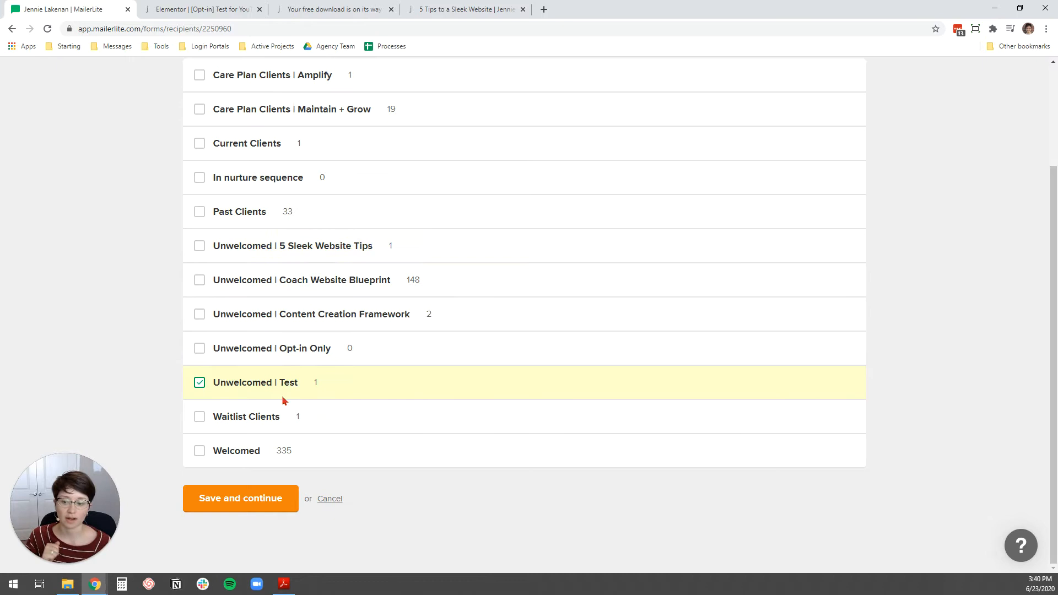
{"action": "mouse_move", "coordinate": [232, 409]}
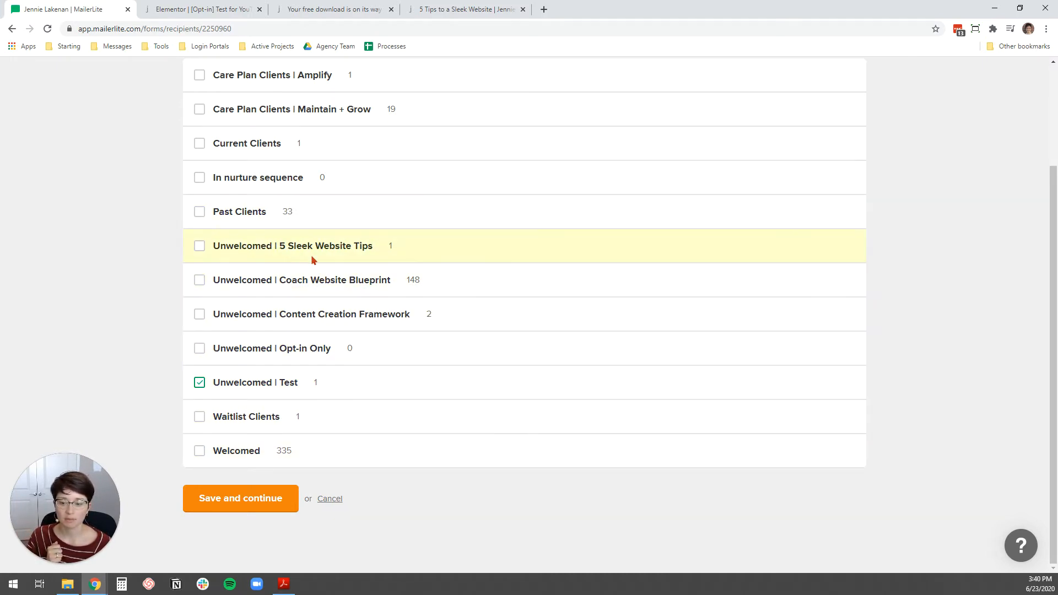
{"action": "mouse_move", "coordinate": [152, 340]}
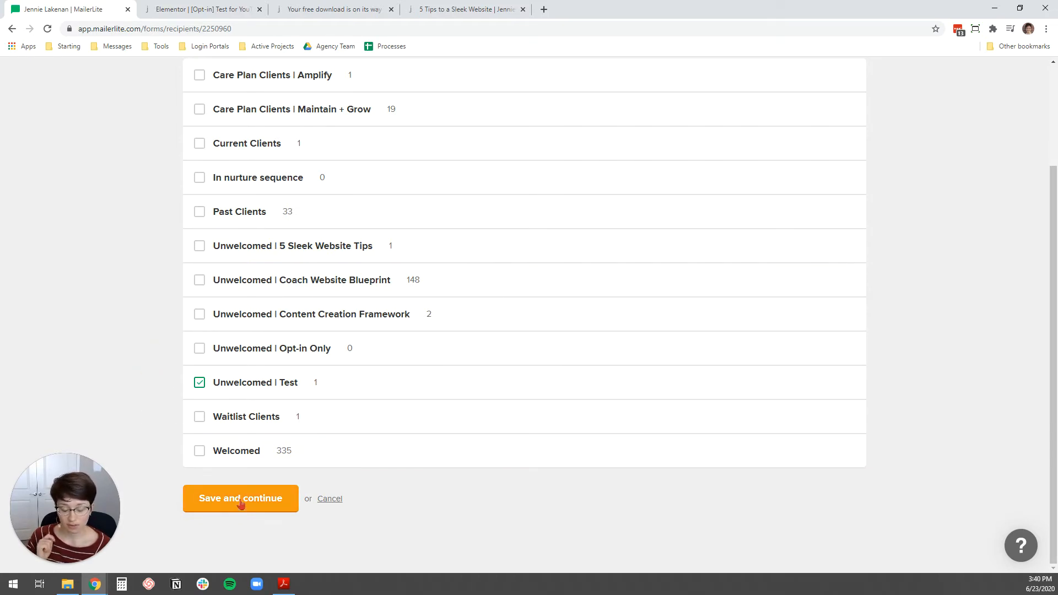
- Open the drag & drop builder and delete the Newsletter heading and intro block
{"action": "left_click", "coordinate": [240, 498]}
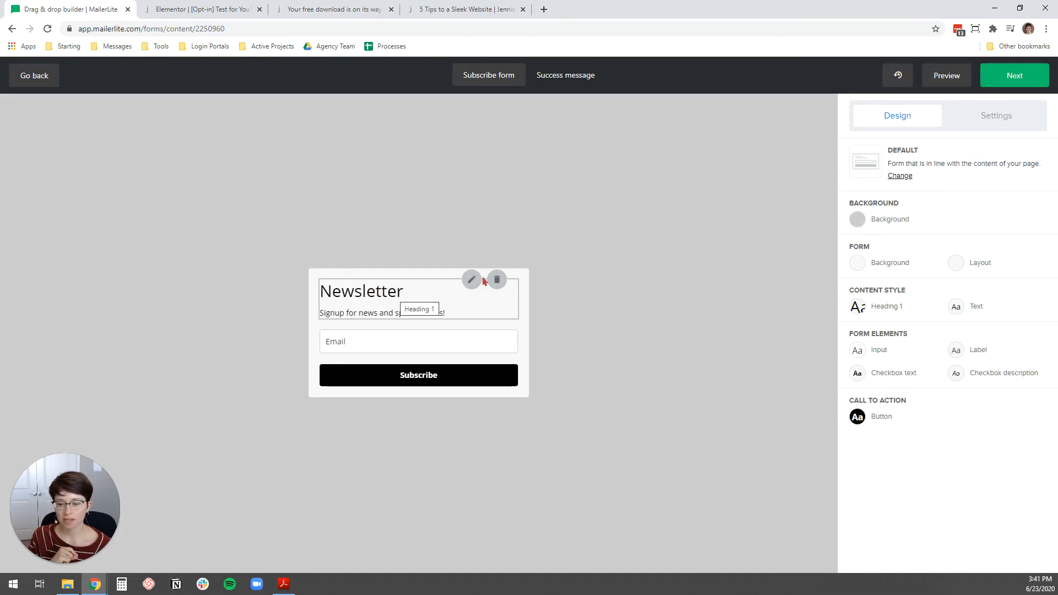
{"action": "mouse_move", "coordinate": [496, 280]}
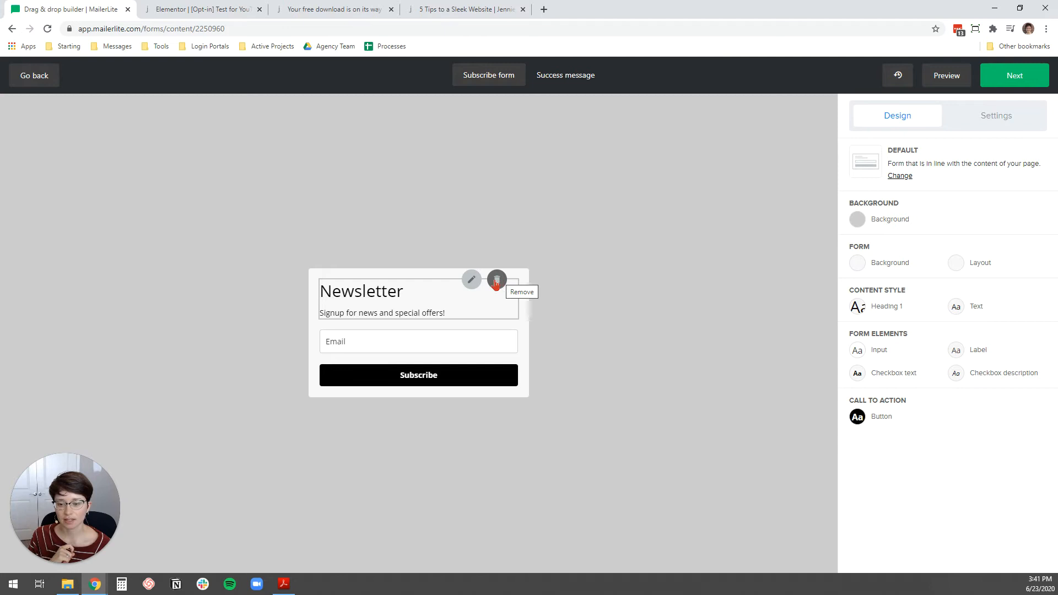
{"action": "mouse_move", "coordinate": [436, 309]}
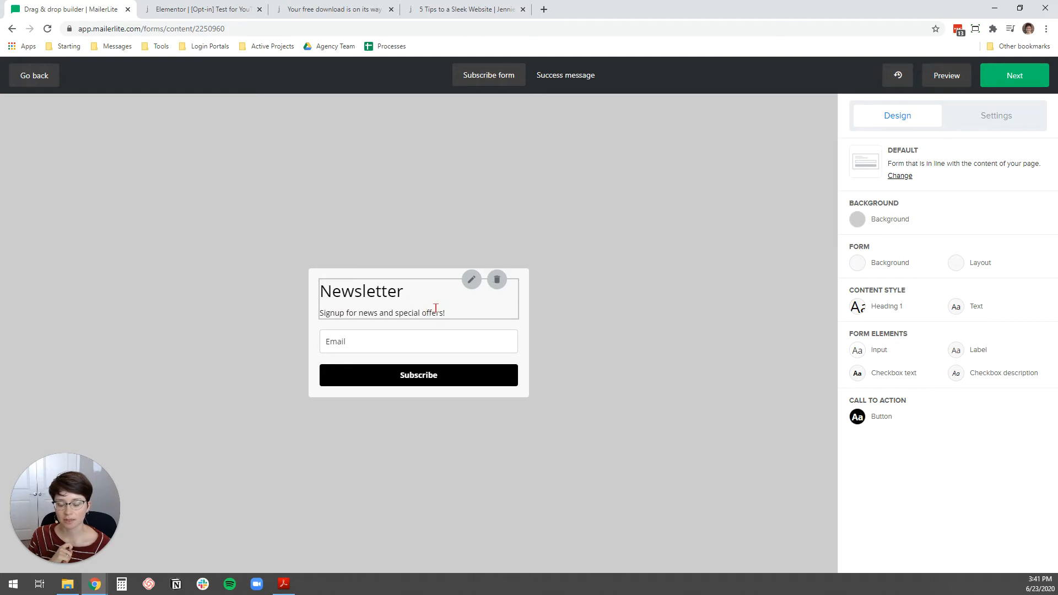
{"action": "mouse_move", "coordinate": [496, 280]}
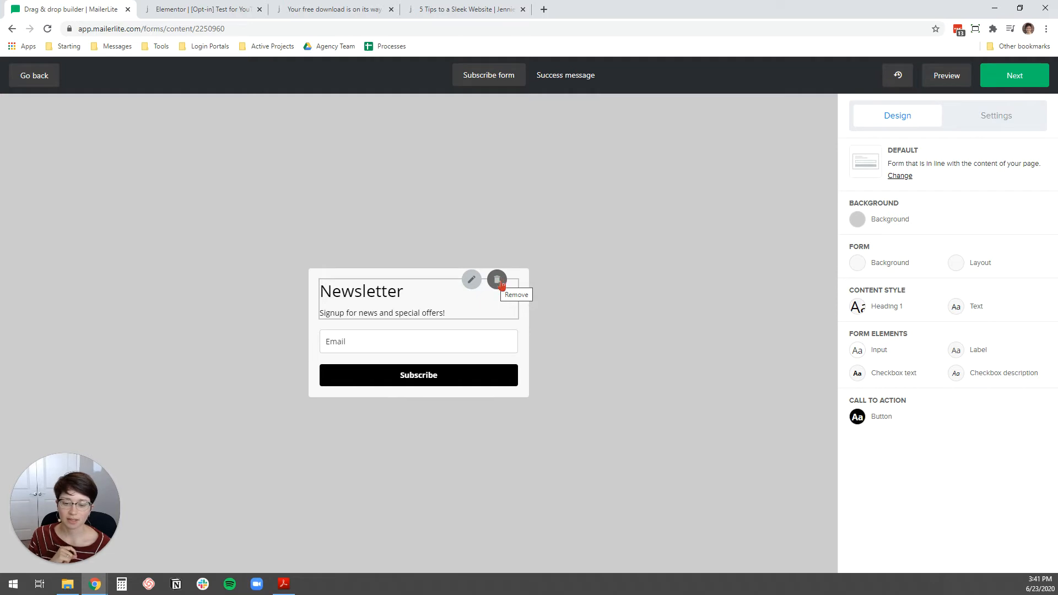
{"action": "left_click", "coordinate": [497, 280]}
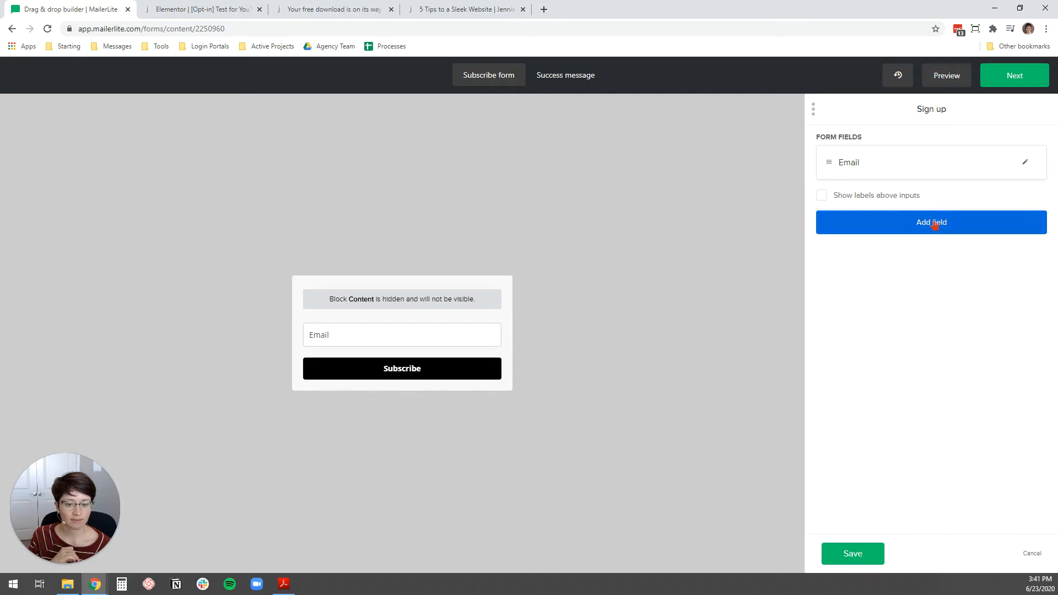
- Add a required 'First Name' field (FName) above Email and save the fields
{"action": "left_click", "coordinate": [932, 222]}
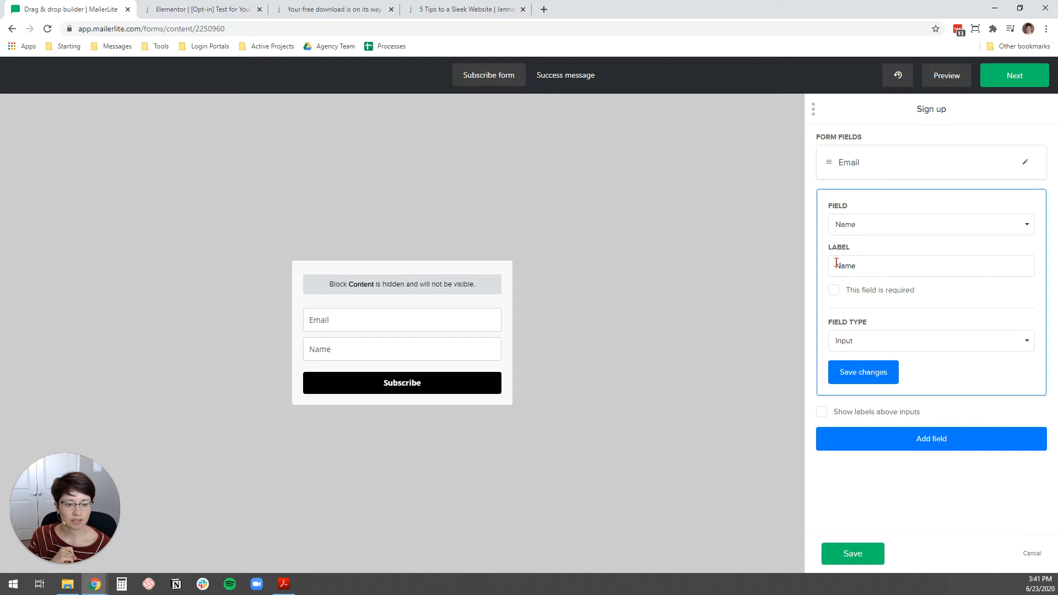
{"action": "type", "text": "FName"}
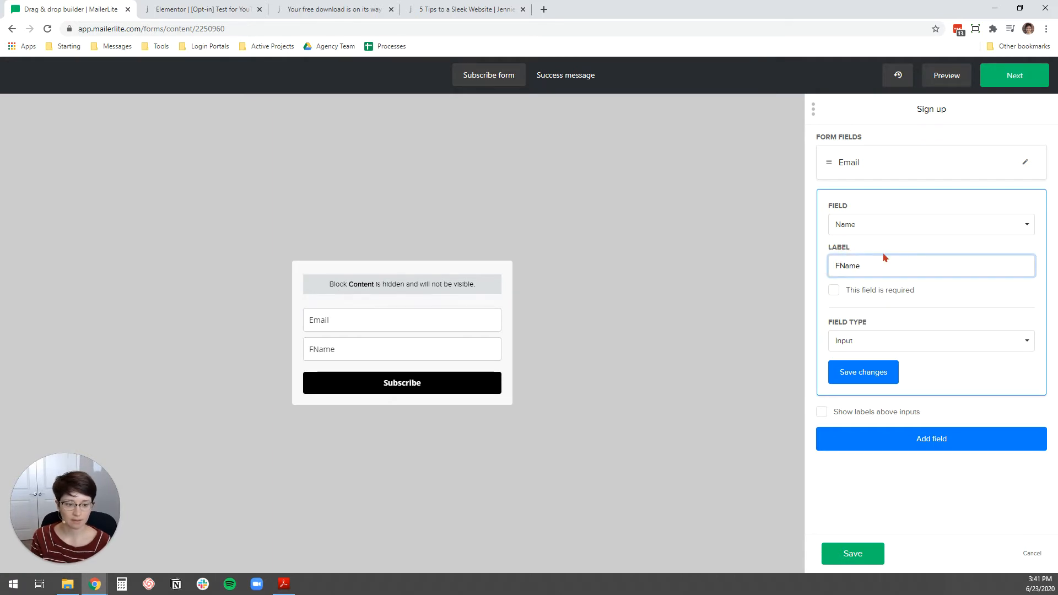
{"action": "type", "text": "First Name"}
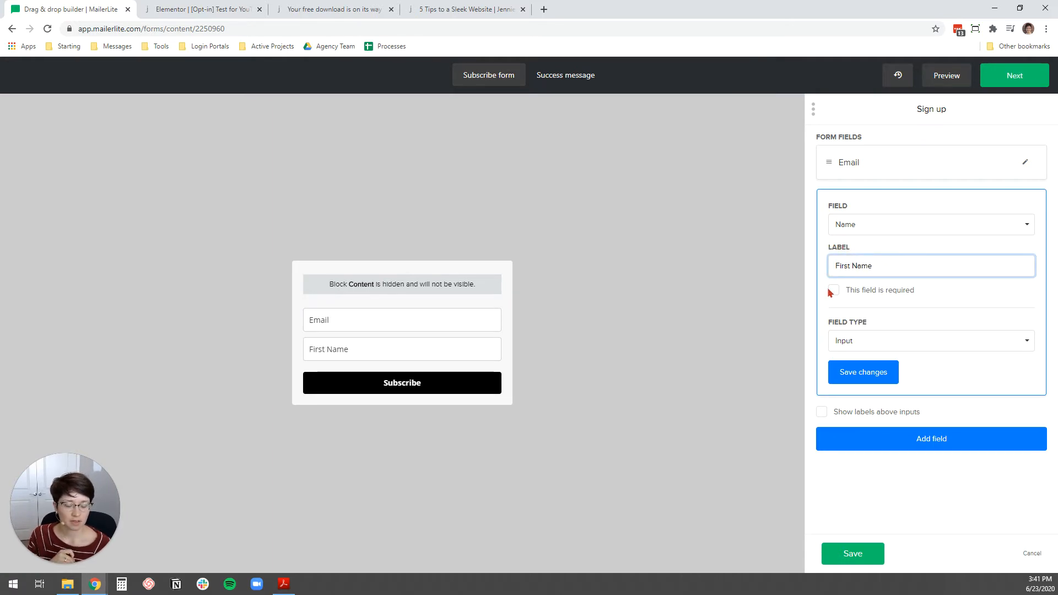
{"action": "left_click", "coordinate": [833, 289]}
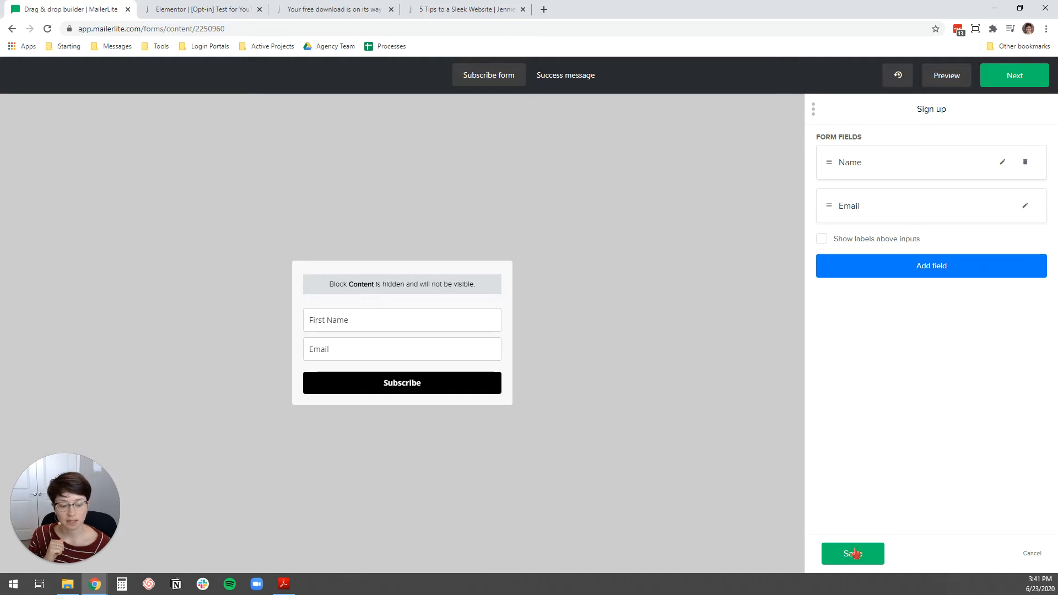
{"action": "left_click", "coordinate": [852, 553]}
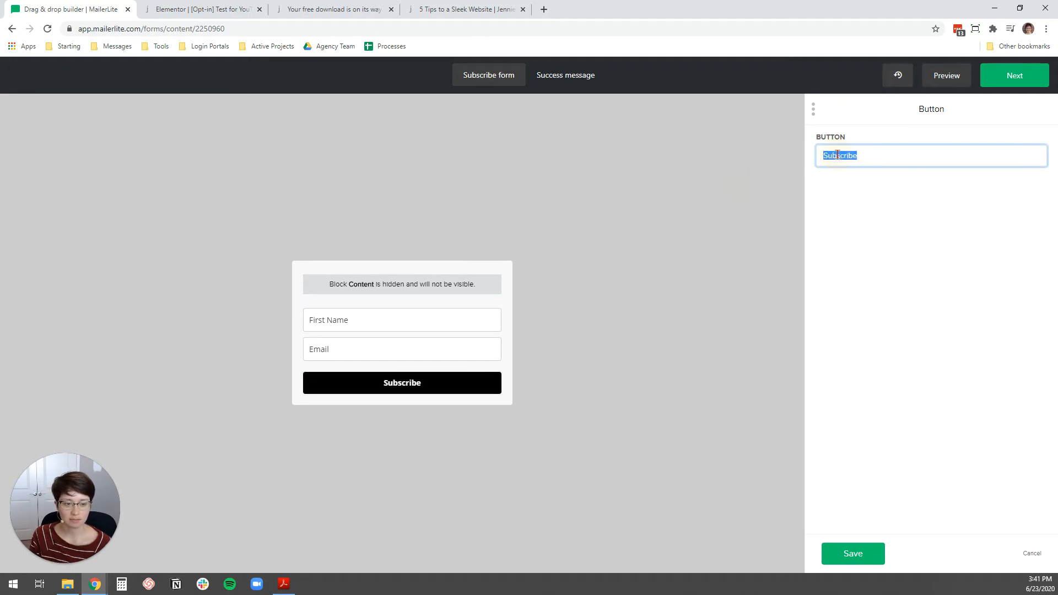
- Set the submit button text to 'SEND ME THE TIPS'
{"action": "type", "text": "SEND ME THE TIPS"}
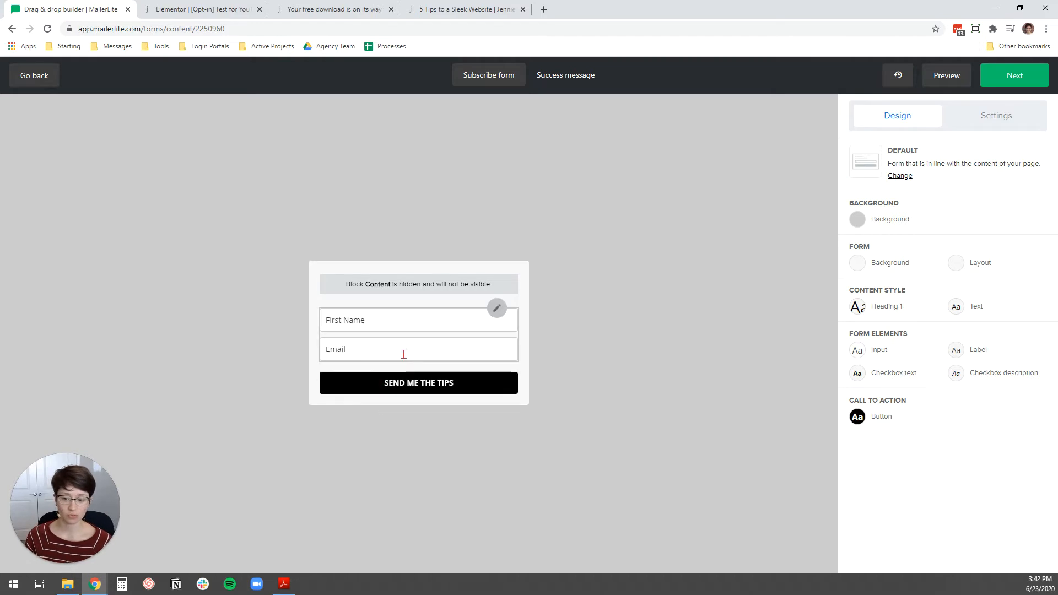
{"action": "mouse_move", "coordinate": [472, 383]}
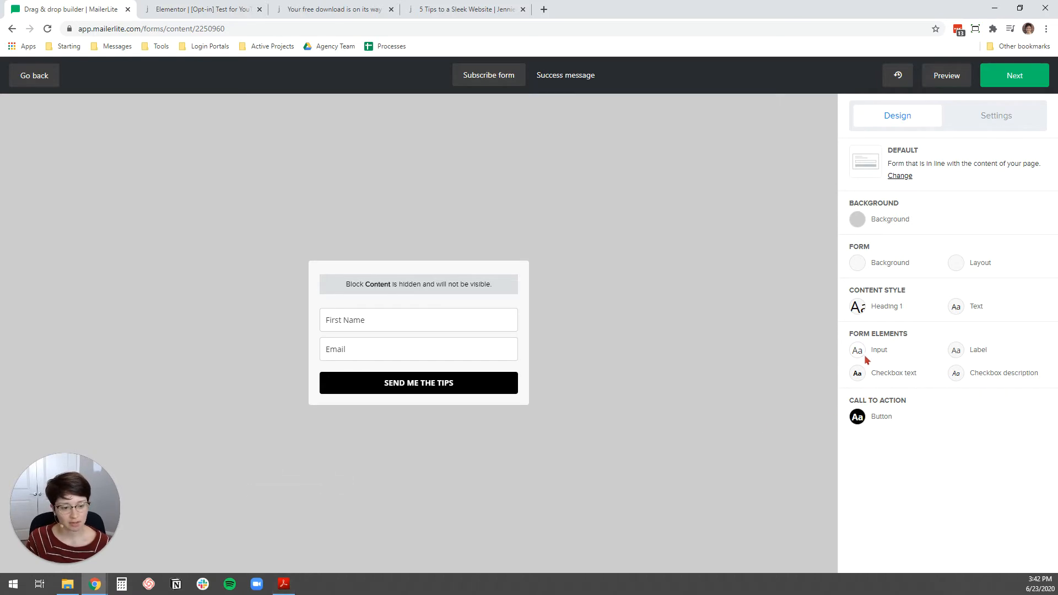
- Review the brand style guide's Colors and Fonts sections in Acrobat Reader
{"action": "left_click", "coordinate": [879, 349]}
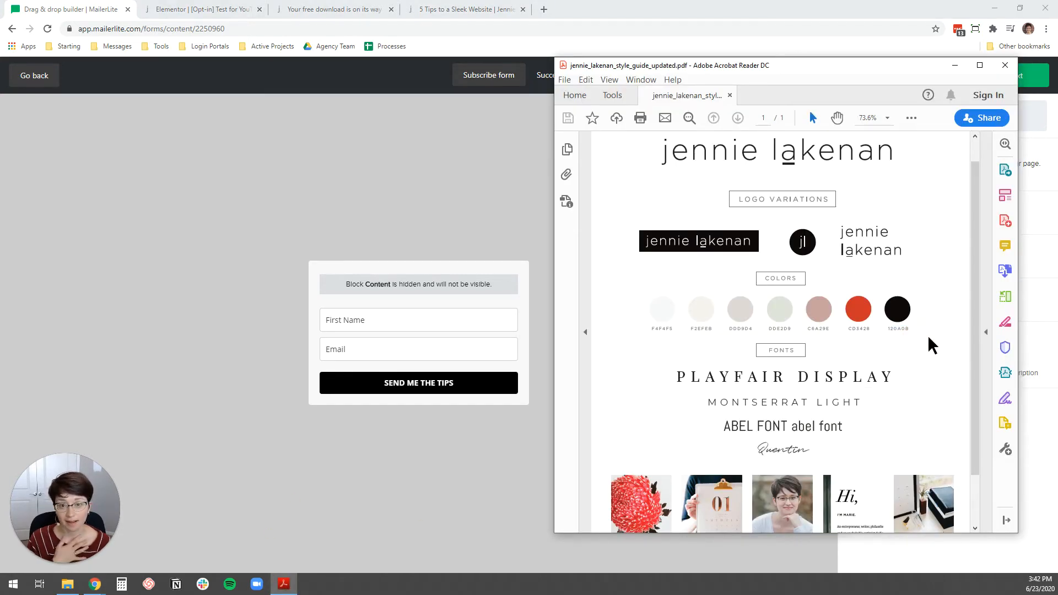
{"action": "mouse_move", "coordinate": [923, 388]}
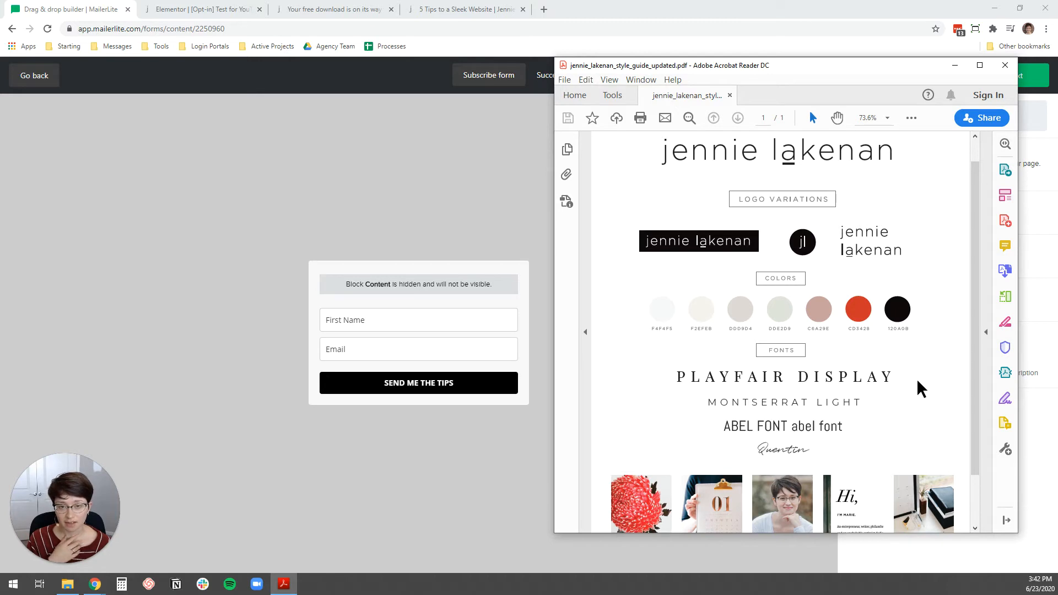
{"action": "mouse_move", "coordinate": [925, 371]}
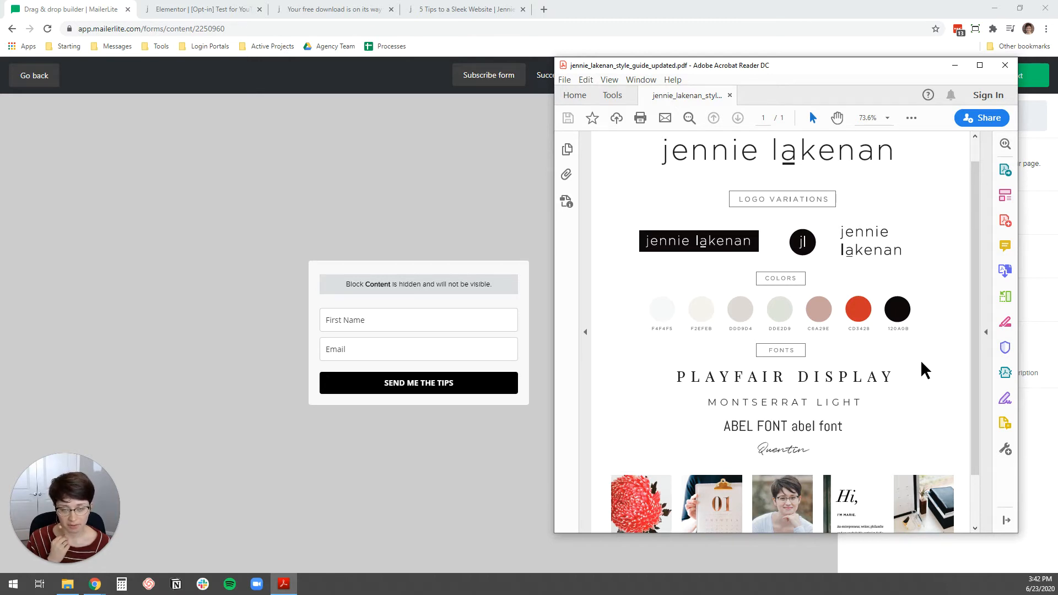
{"action": "scroll", "scroll_direction": "down", "scroll_amount": 3}
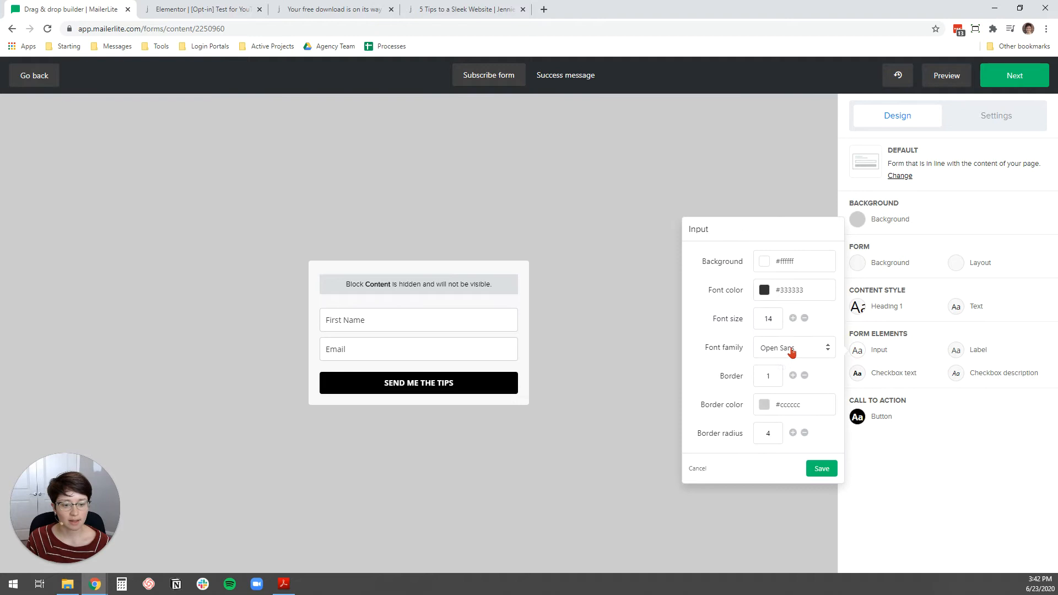
- Give input fields Montserrat font and border radius 0, then save
{"action": "left_click", "coordinate": [794, 348]}
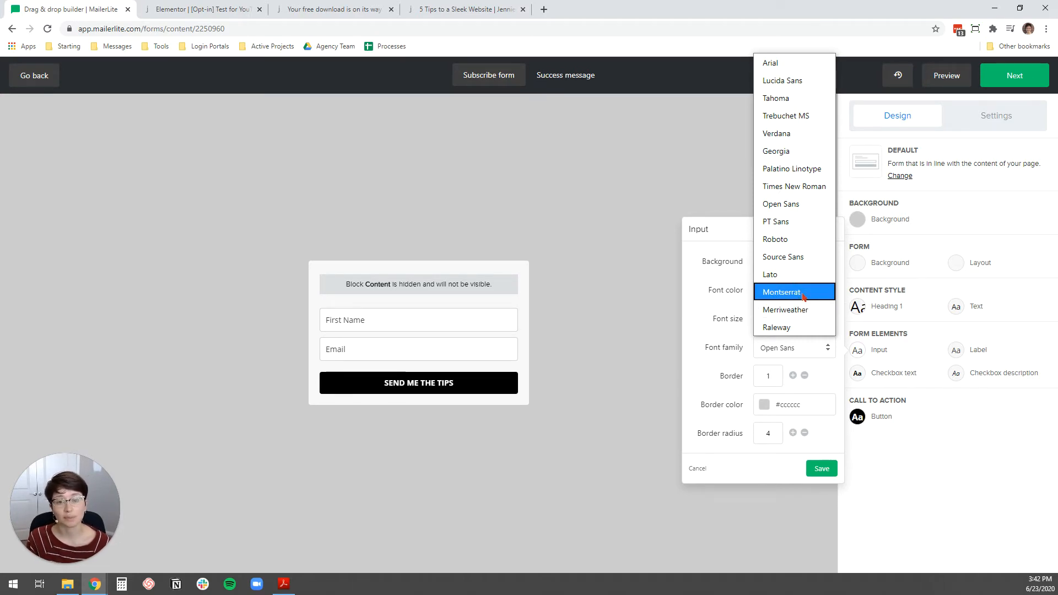
{"action": "left_click", "coordinate": [781, 292]}
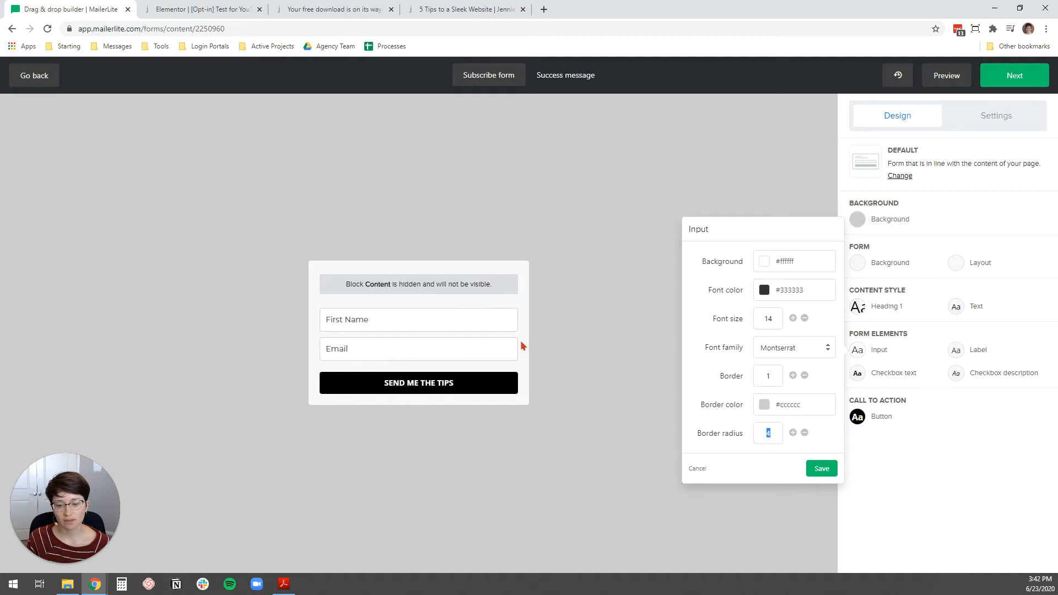
{"action": "mouse_move", "coordinate": [557, 358]}
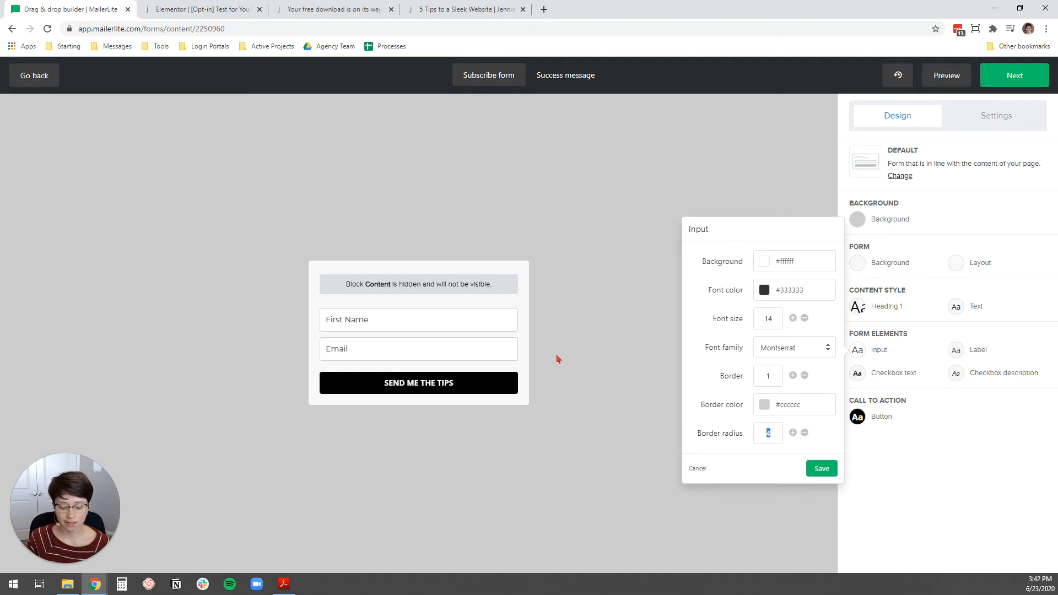
{"action": "left_click", "coordinate": [768, 433]}
{"action": "type", "text": "0"}
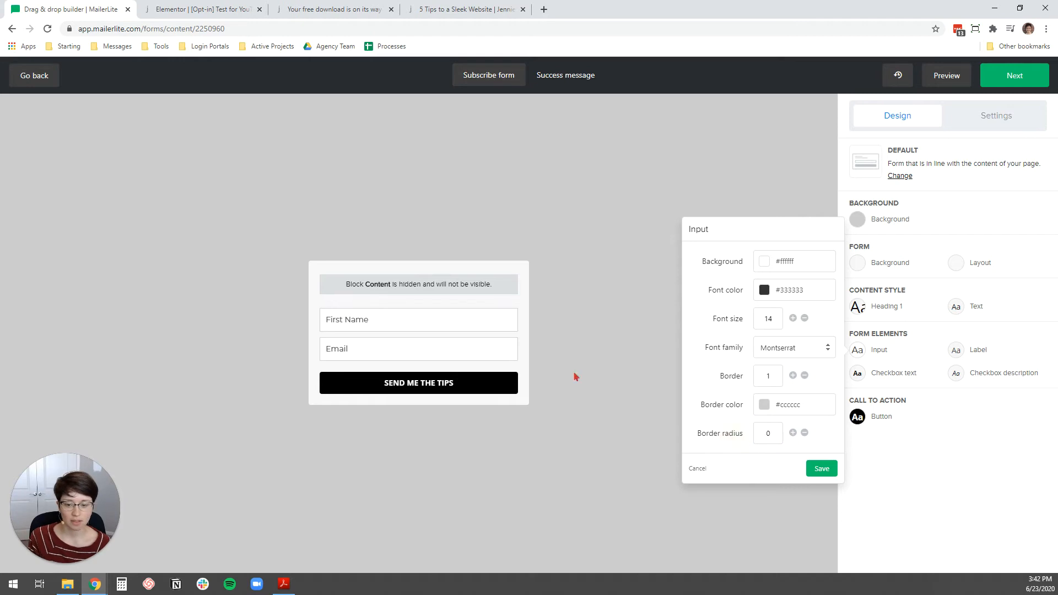
{"action": "left_click", "coordinate": [821, 469]}
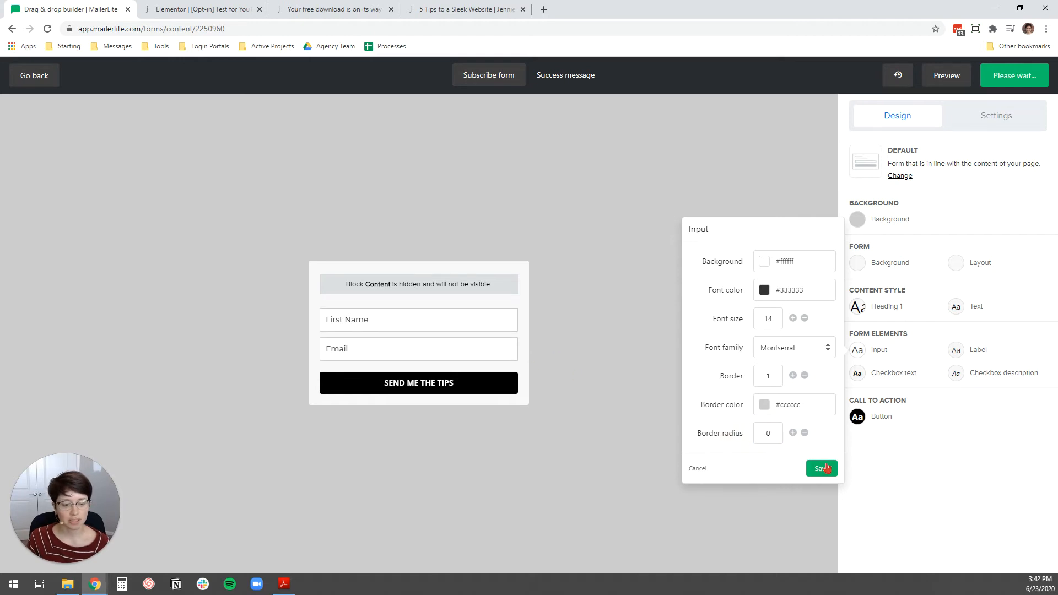
{"action": "left_click", "coordinate": [821, 468]}
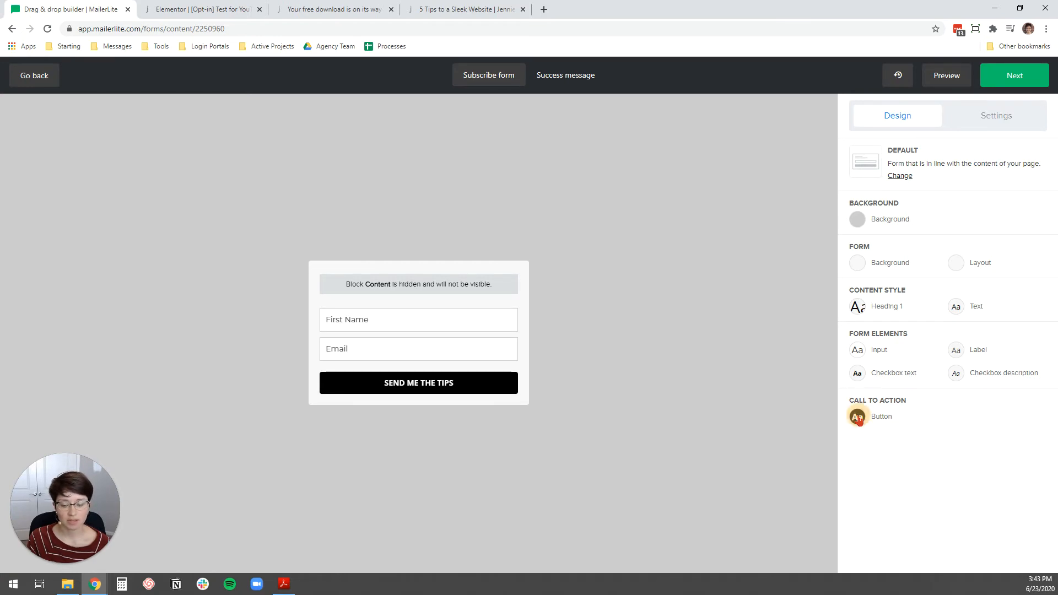
- Style the button: background #CD3428, hover #120A08, Montserrat, border radius 0, saved
{"action": "left_click", "coordinate": [881, 417]}
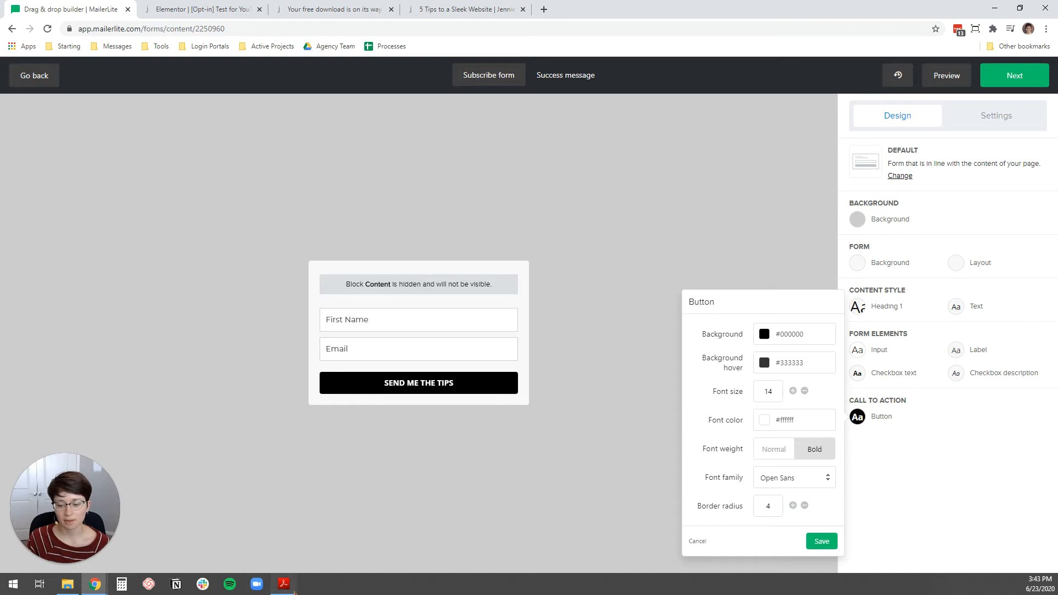
{"action": "left_click", "coordinate": [283, 584]}
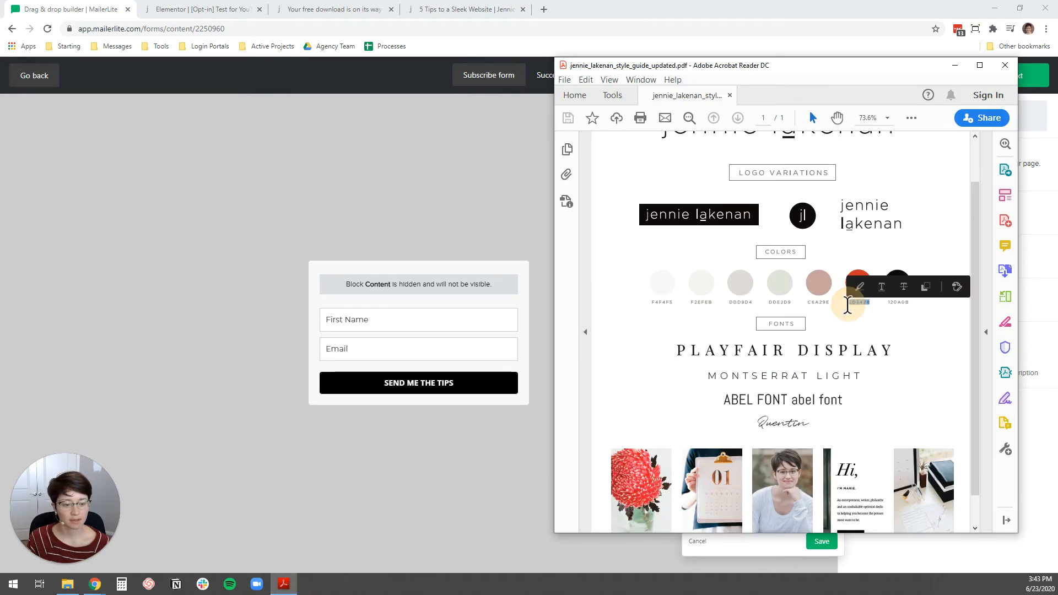
{"action": "left_click", "coordinate": [93, 584]}
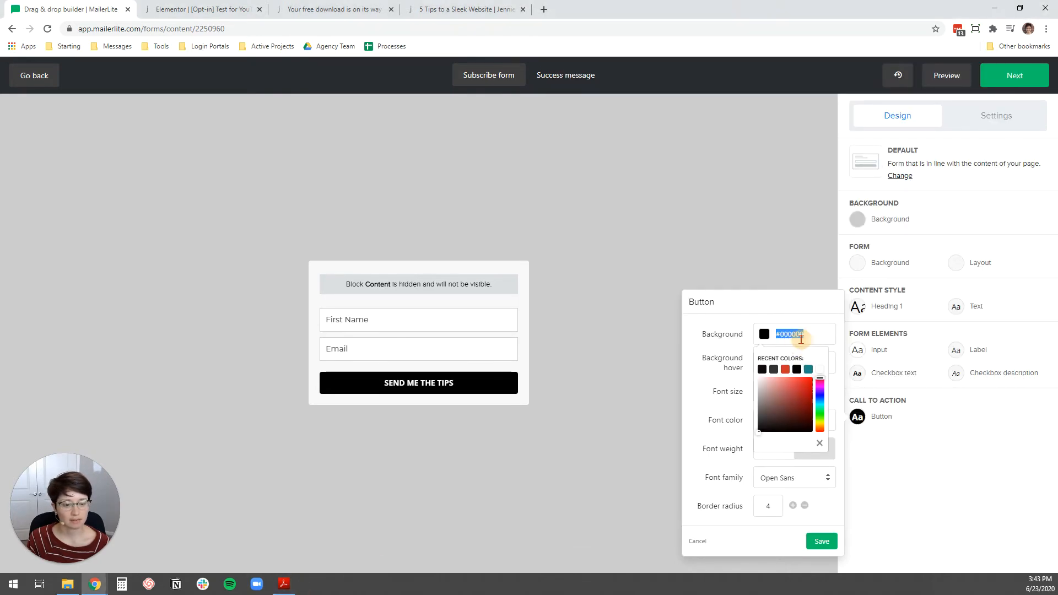
{"action": "left_click", "coordinate": [803, 389]}
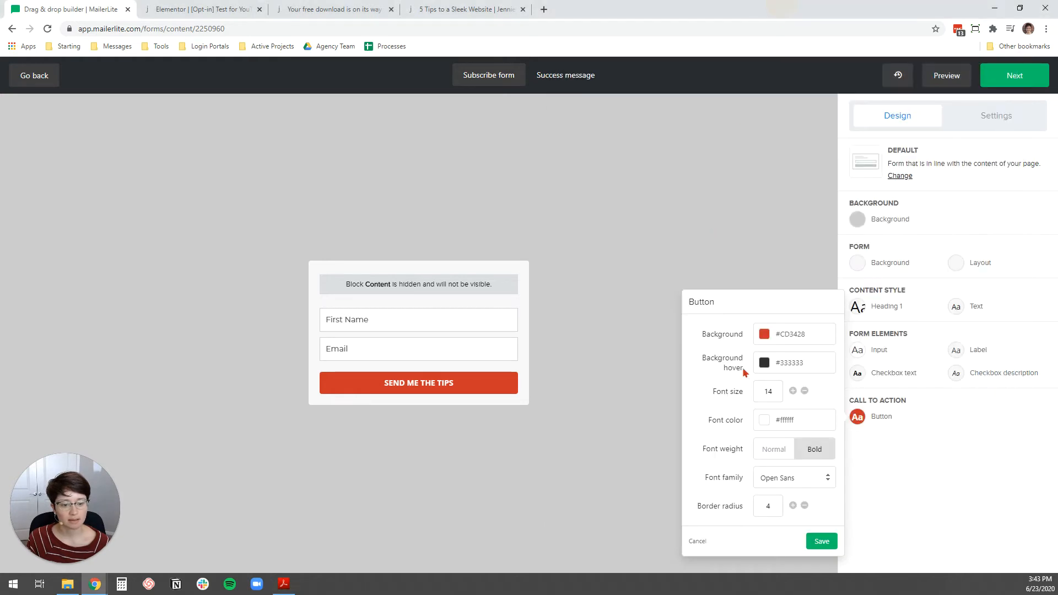
{"action": "left_click", "coordinate": [764, 363]}
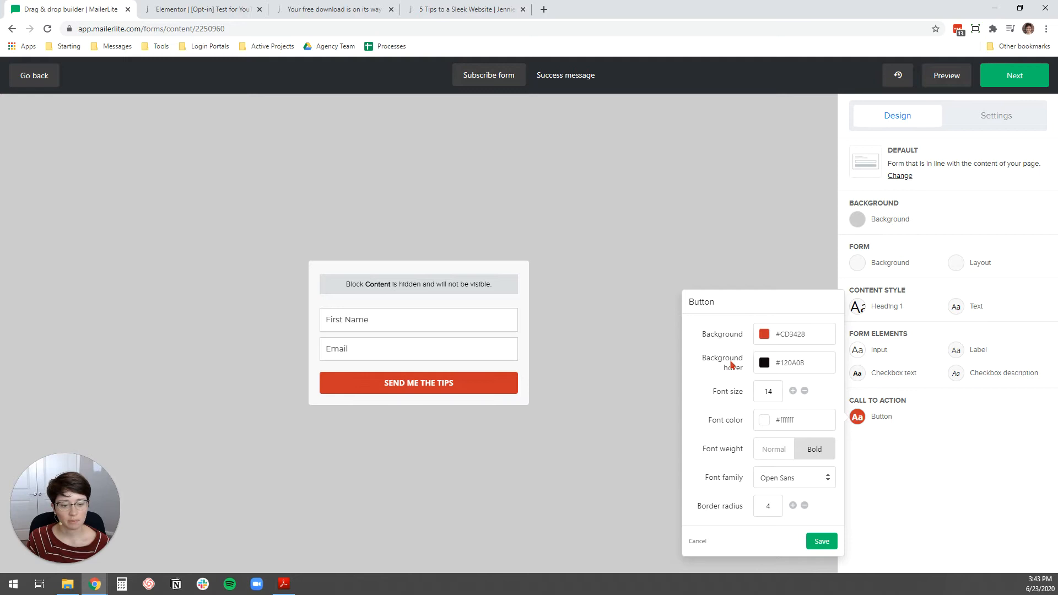
{"action": "mouse_move", "coordinate": [793, 483]}
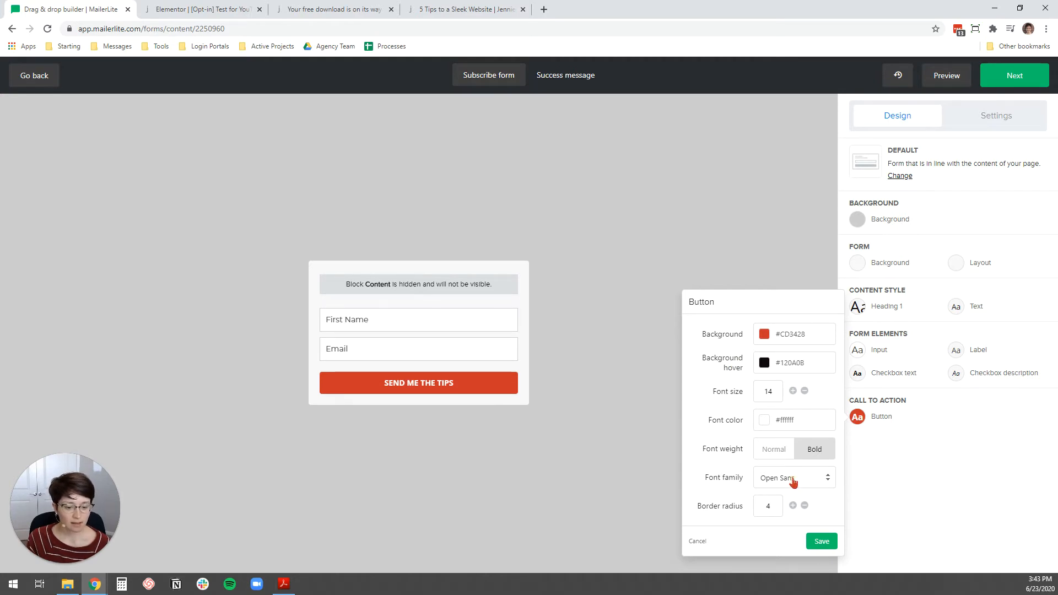
{"action": "left_click", "coordinate": [794, 477]}
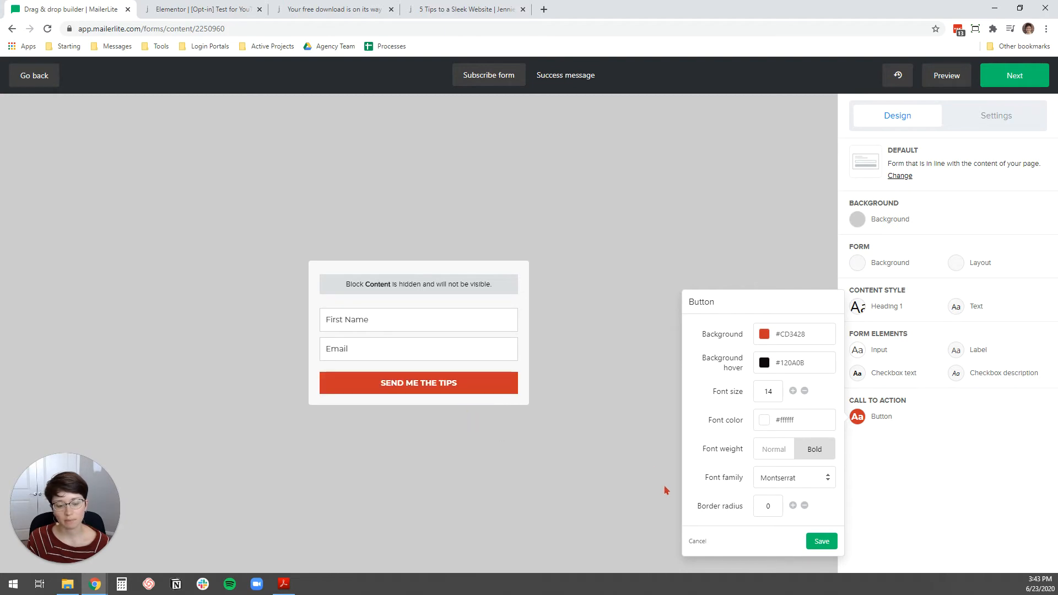
{"action": "left_click", "coordinate": [821, 541]}
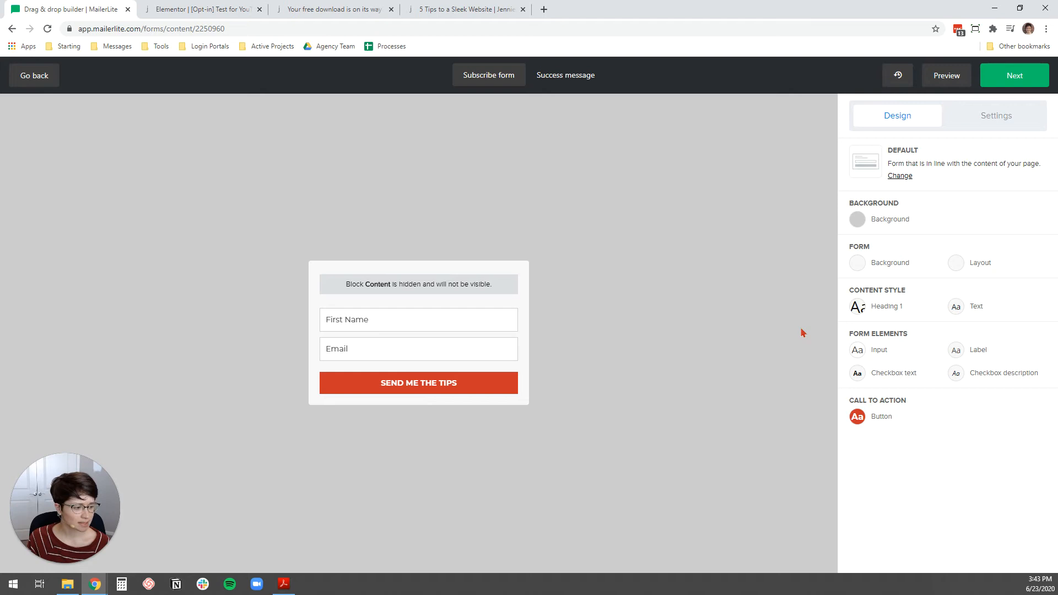
{"action": "mouse_move", "coordinate": [740, 306]}
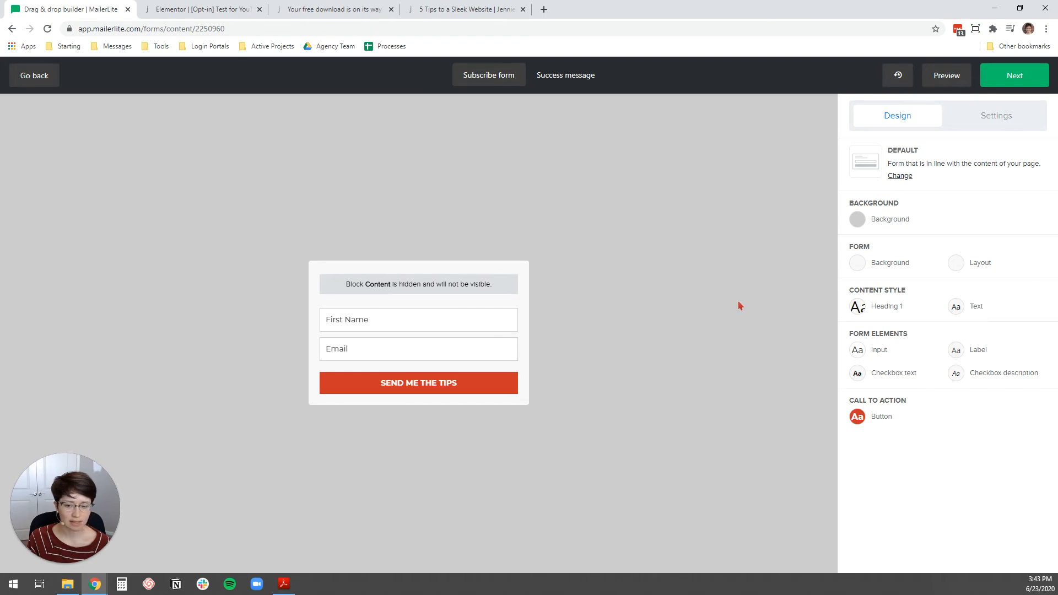
{"action": "mouse_move", "coordinate": [977, 141]}
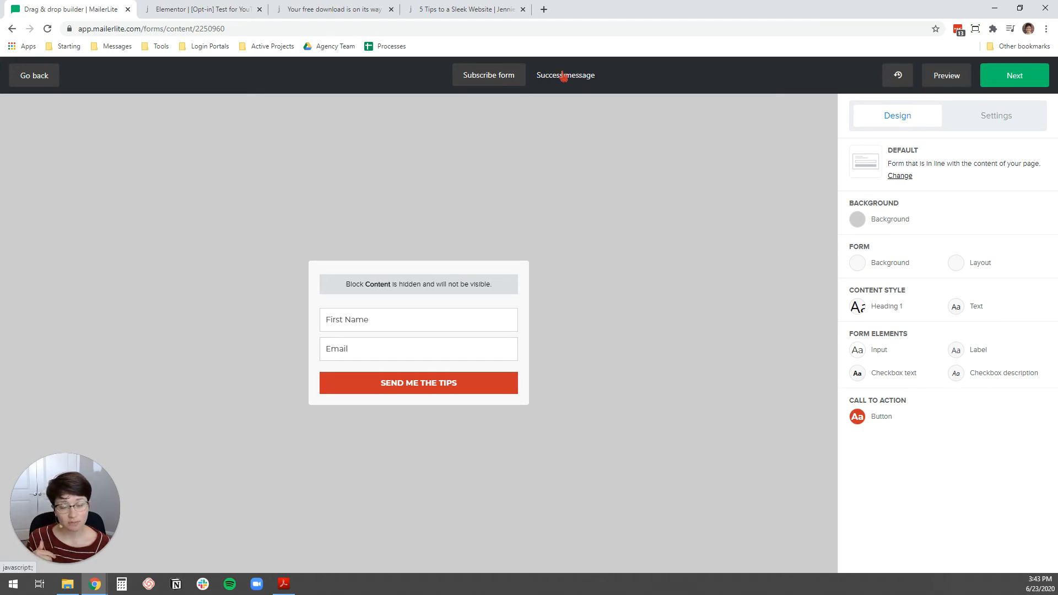
- Show the Success message view with the default 'Thank you!' text
{"action": "left_click", "coordinate": [566, 75]}
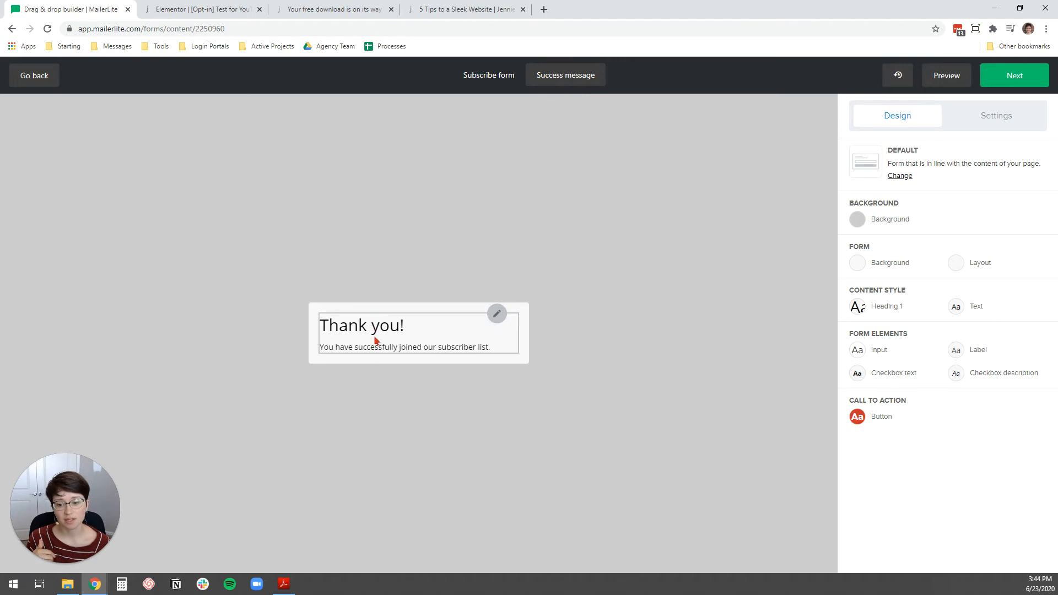
{"action": "mouse_move", "coordinate": [417, 342]}
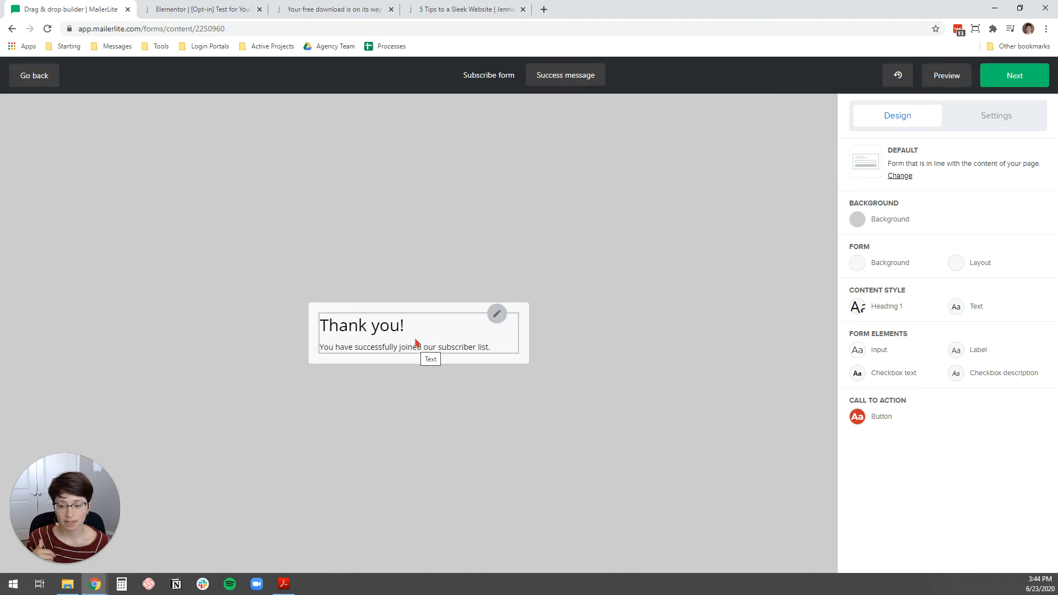
{"action": "mouse_move", "coordinate": [778, 273]}
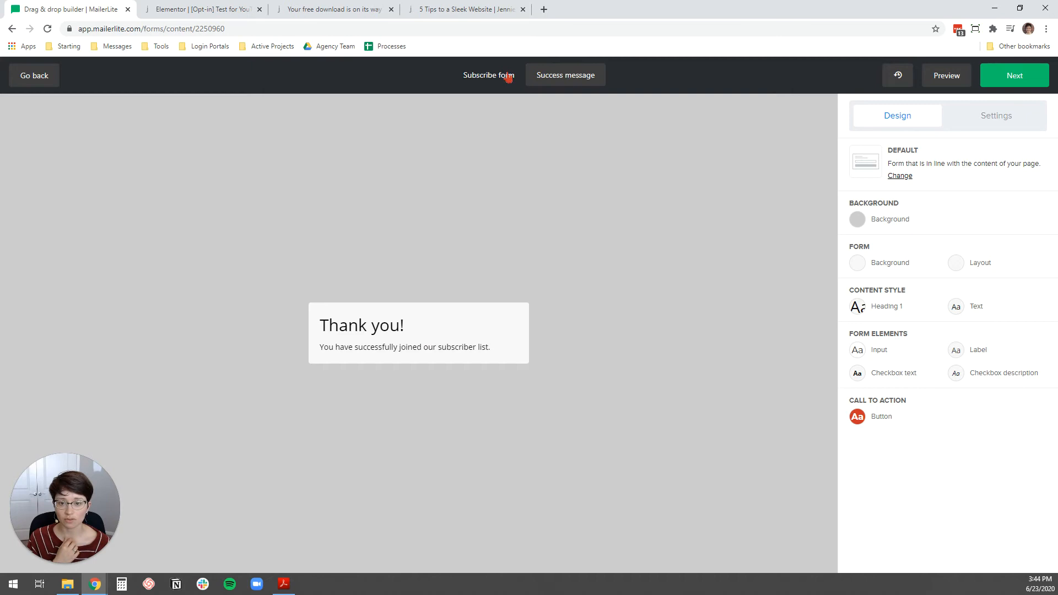
{"action": "left_click", "coordinate": [996, 115]}
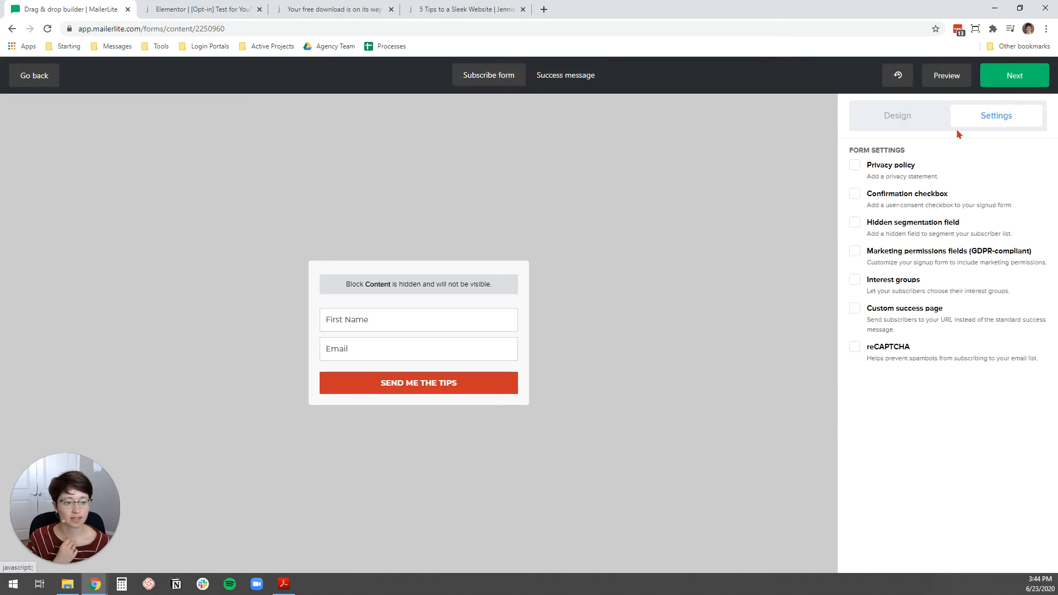
{"action": "left_click", "coordinate": [854, 309]}
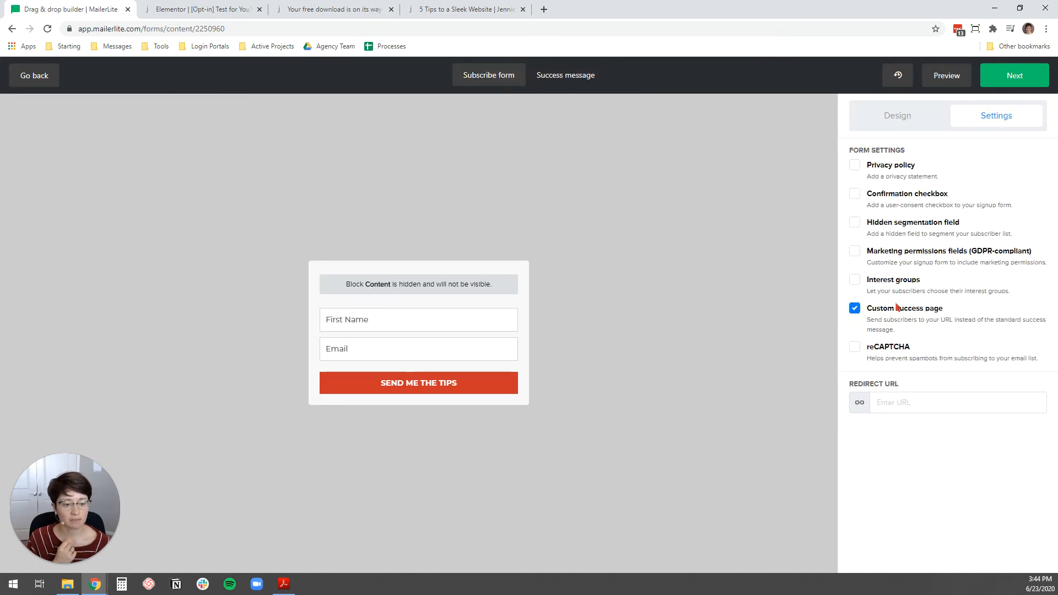
{"action": "left_click", "coordinate": [1015, 75]}
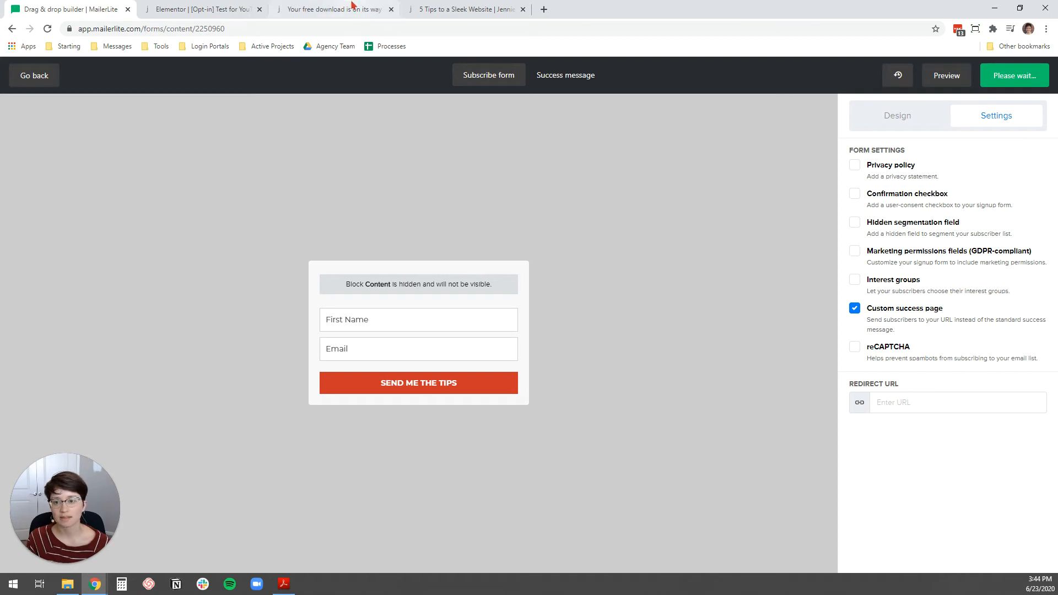
{"action": "left_click", "coordinate": [331, 9]}
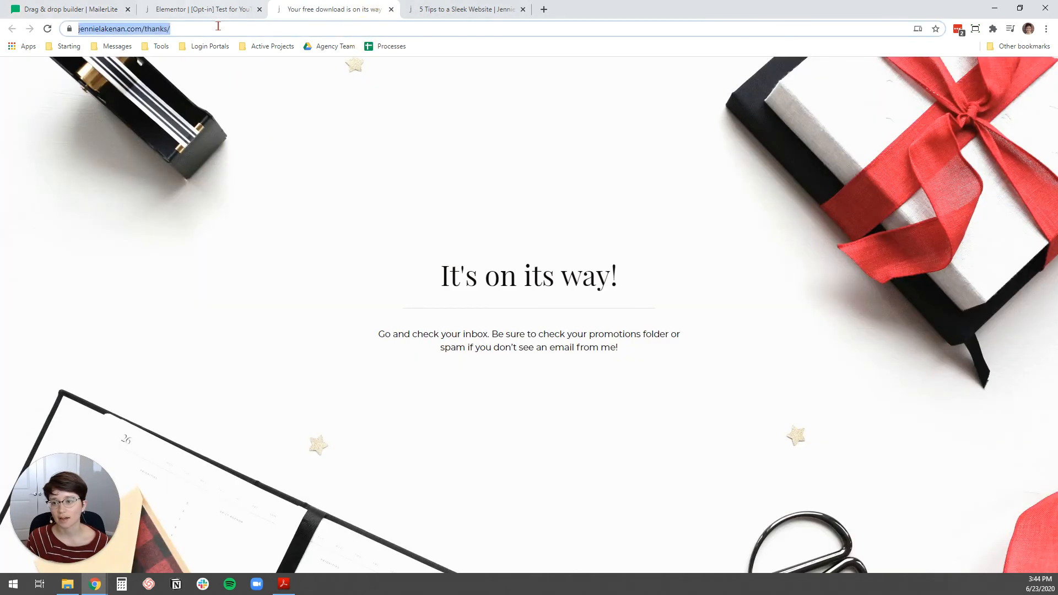
{"action": "mouse_move", "coordinate": [549, 304]}
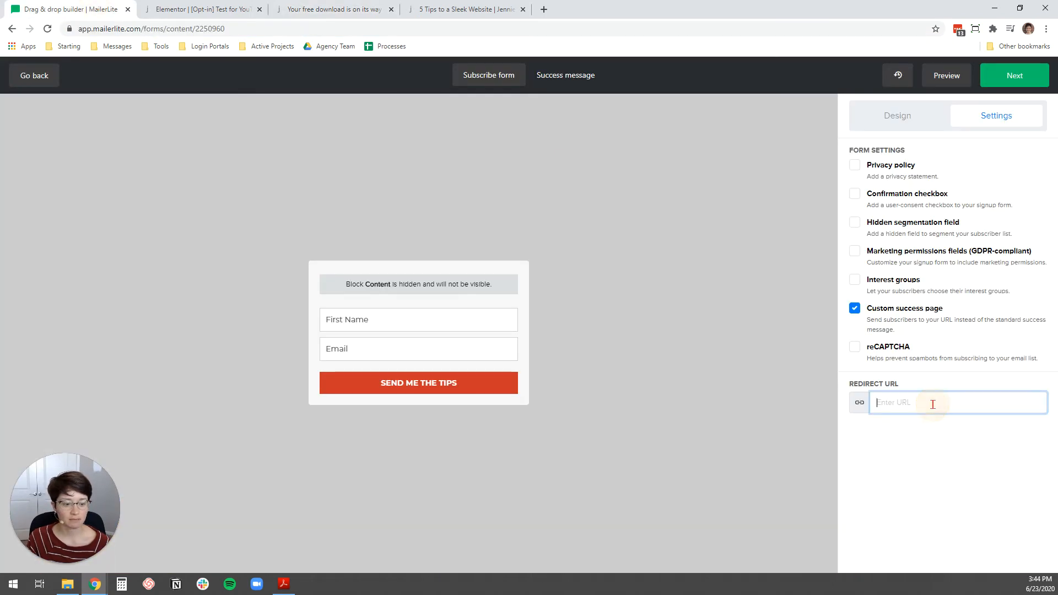
{"action": "type", "text": "https://jennielakenan.com/thanks/"}
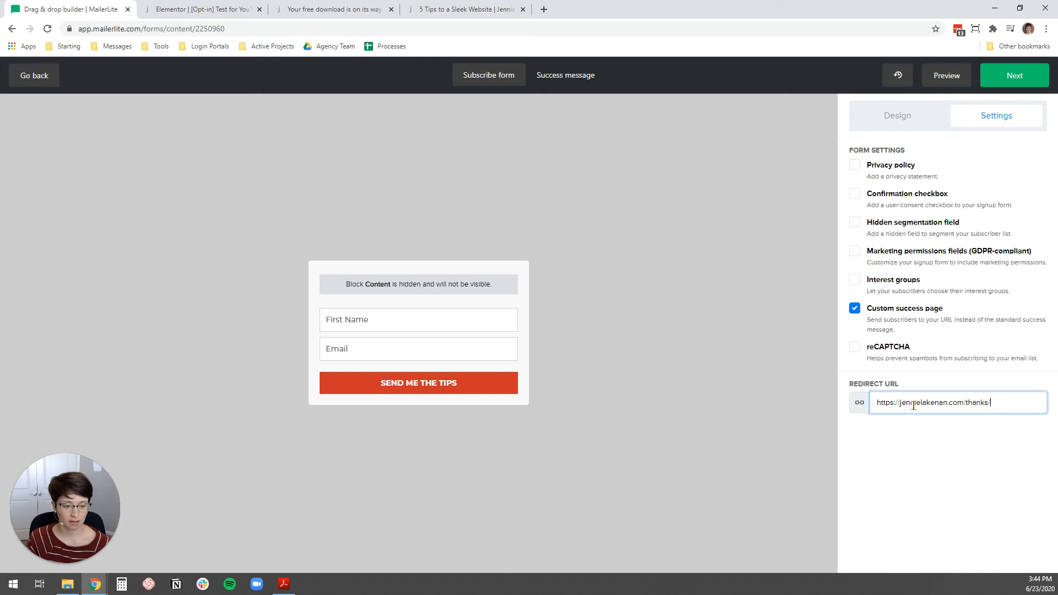
{"action": "left_click", "coordinate": [1015, 75]}
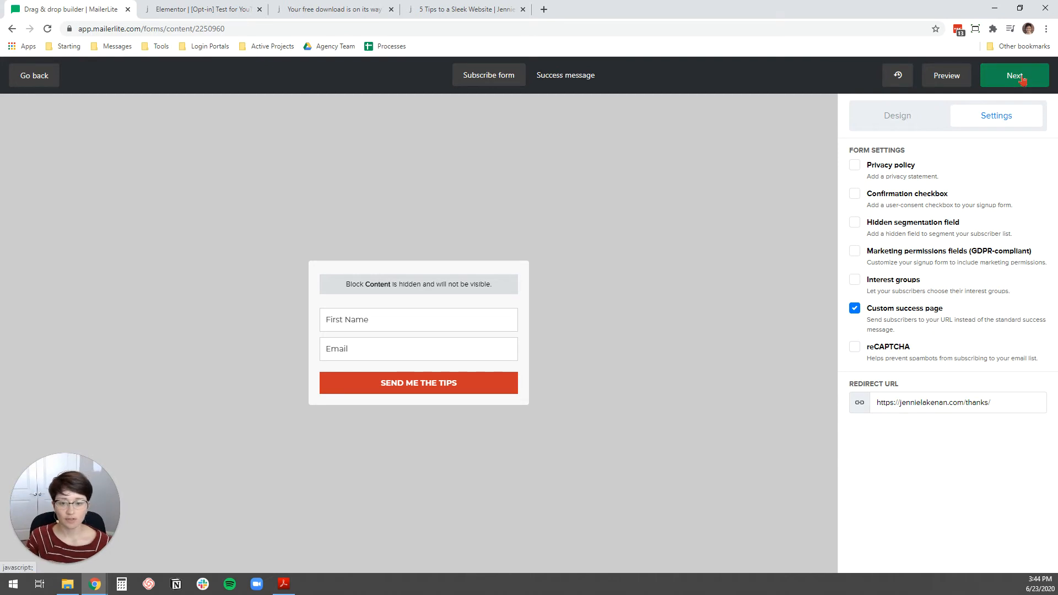
- Save the MailerLite form's redirect setting and switch to the Elementor opt-in page editor
{"action": "left_click", "coordinate": [1015, 75]}
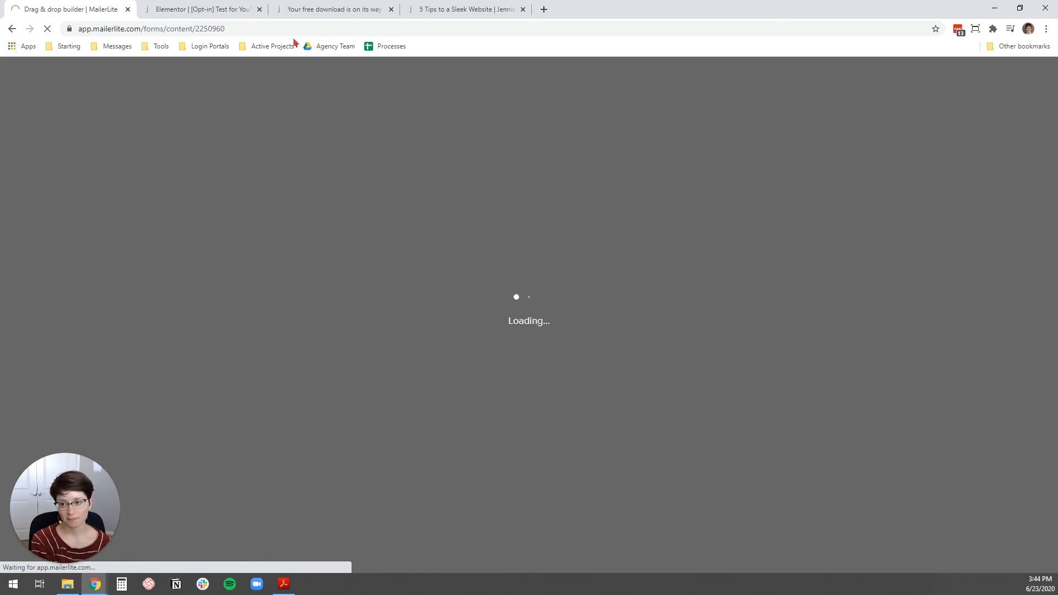
{"action": "left_click", "coordinate": [202, 9]}
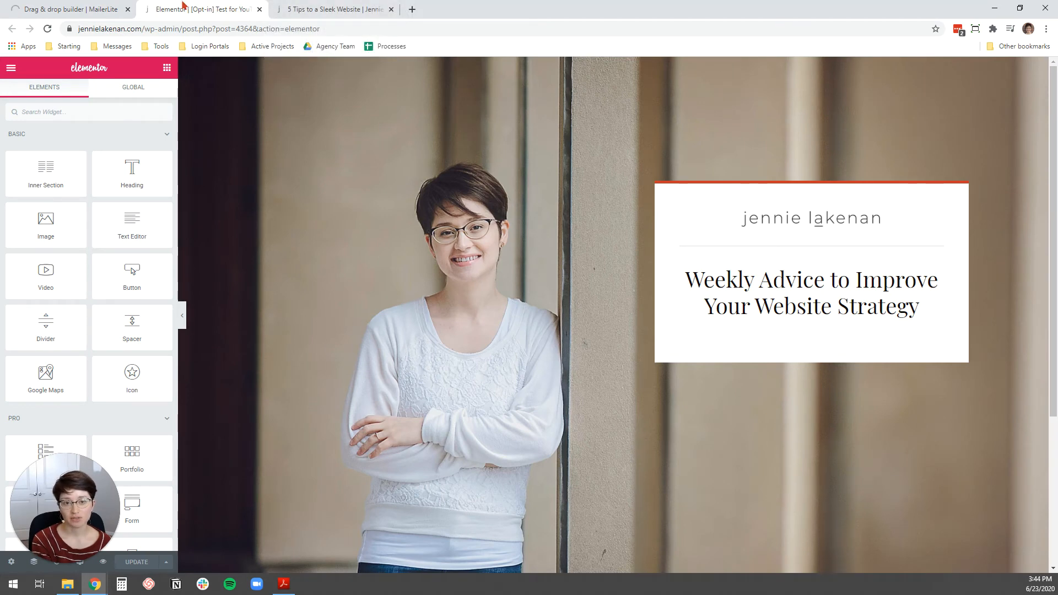
- Search widgets for 'html' and drop an HTML widget under the white box heading
{"action": "left_click", "coordinate": [809, 293]}
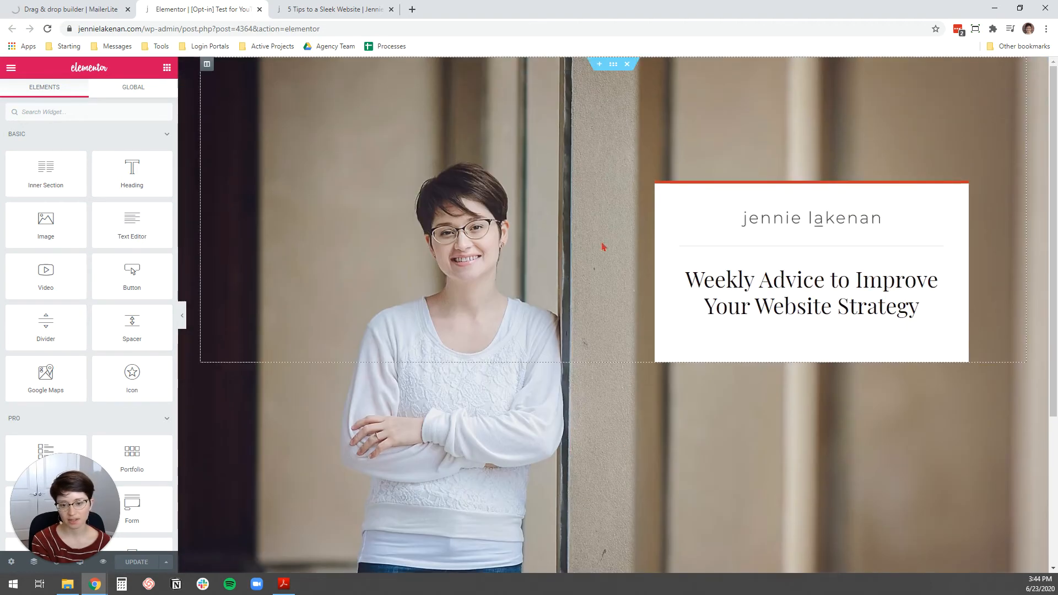
{"action": "left_click", "coordinate": [810, 292]}
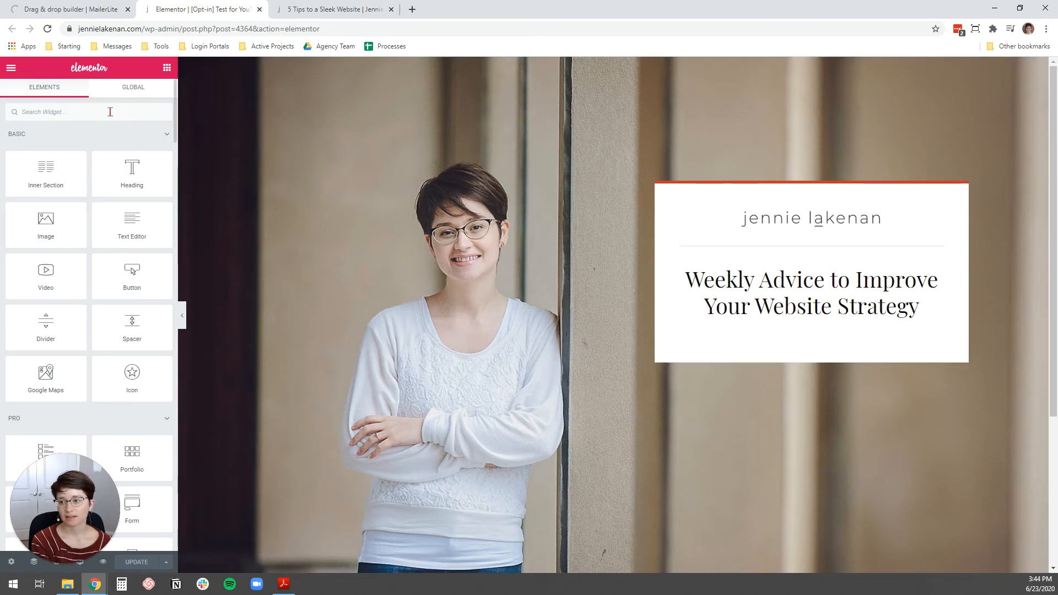
{"action": "left_click", "coordinate": [810, 292]}
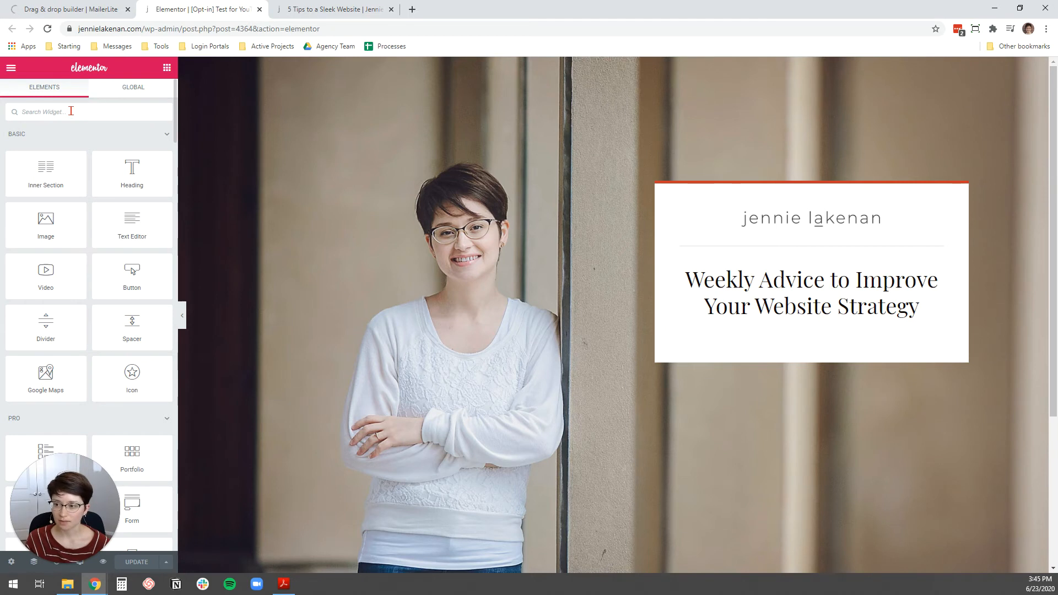
{"action": "type", "text": "html"}
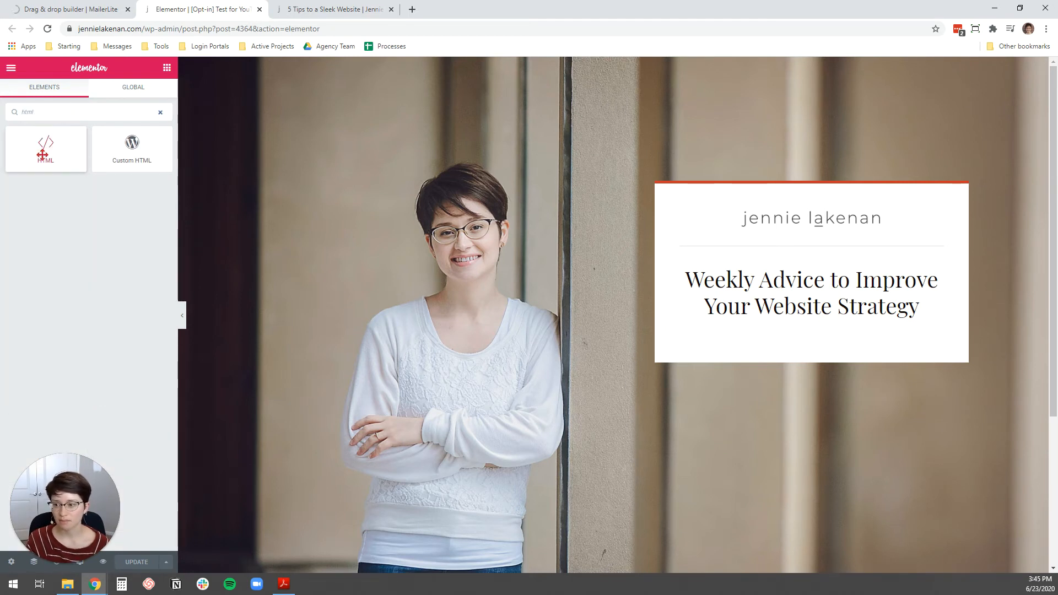
{"action": "left_click_drag", "start_coordinate": [45, 149], "coordinate": [854, 324]}
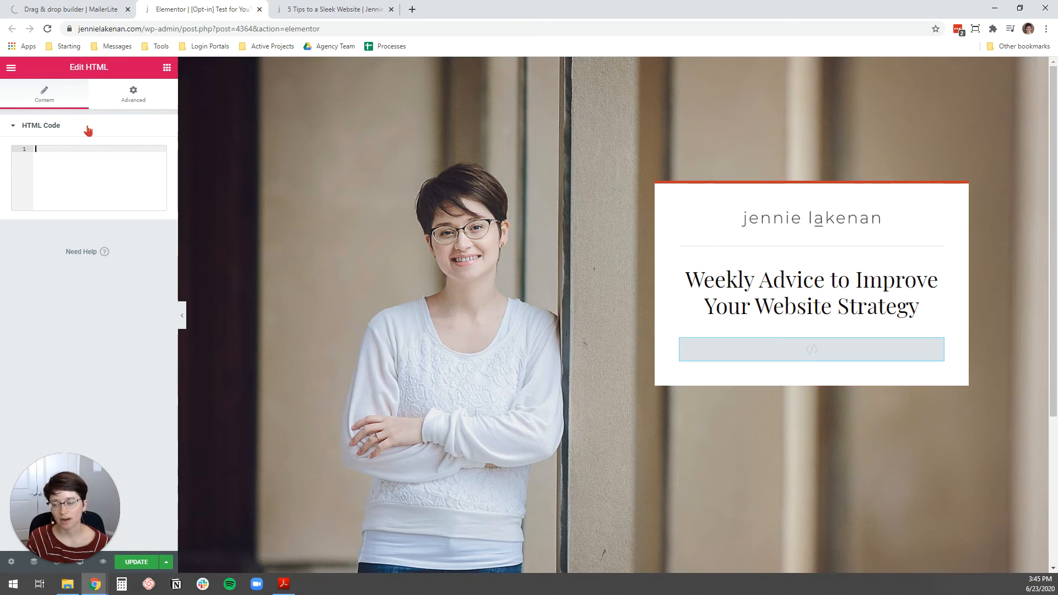
{"action": "left_click", "coordinate": [68, 9]}
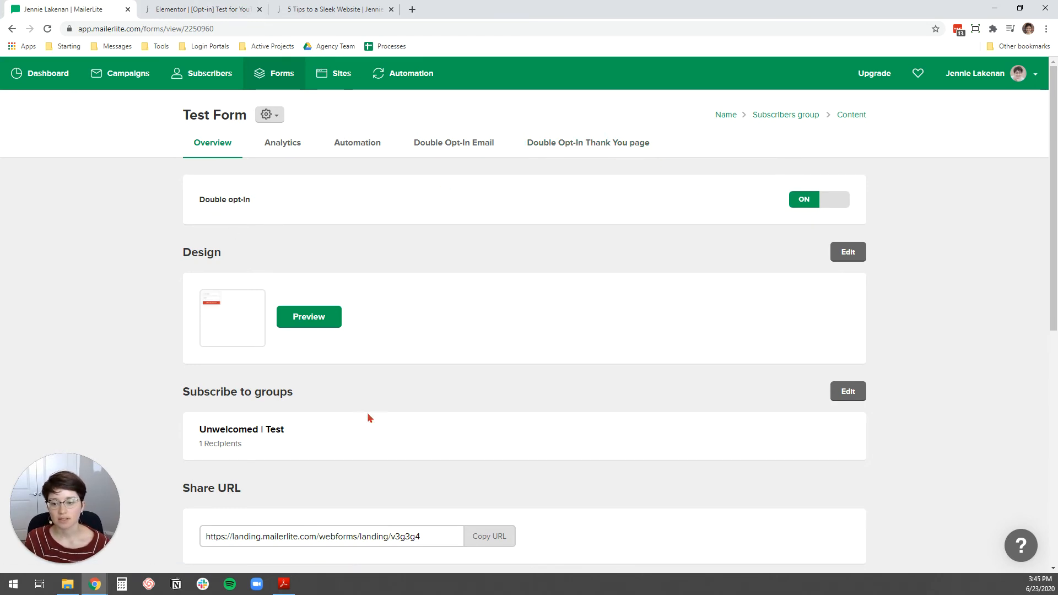
{"action": "mouse_move", "coordinate": [818, 199]}
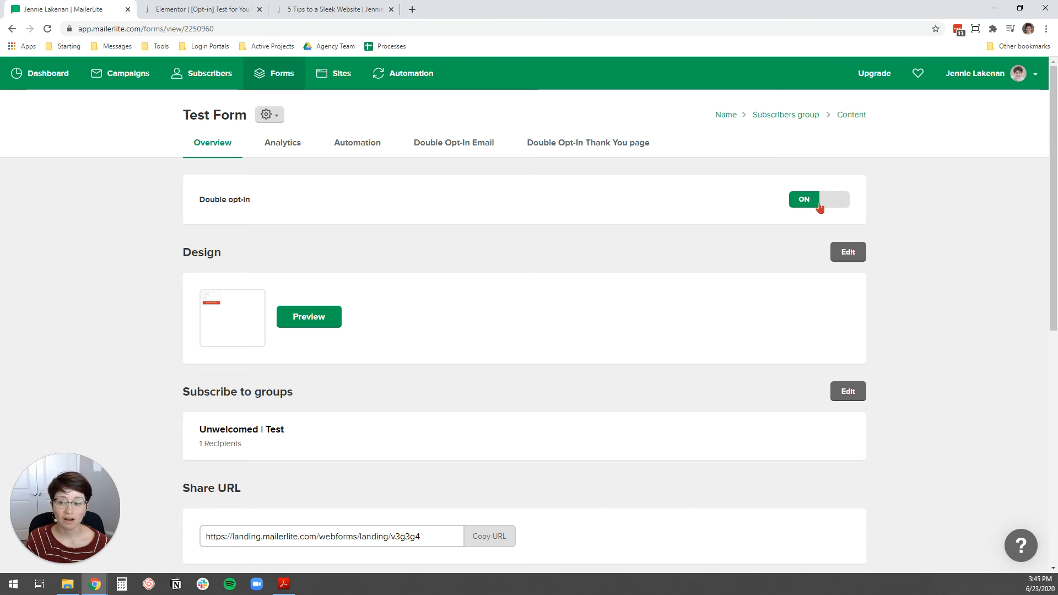
- Switch the Test Form's double opt-in from ON to OFF
{"action": "left_click", "coordinate": [818, 199]}
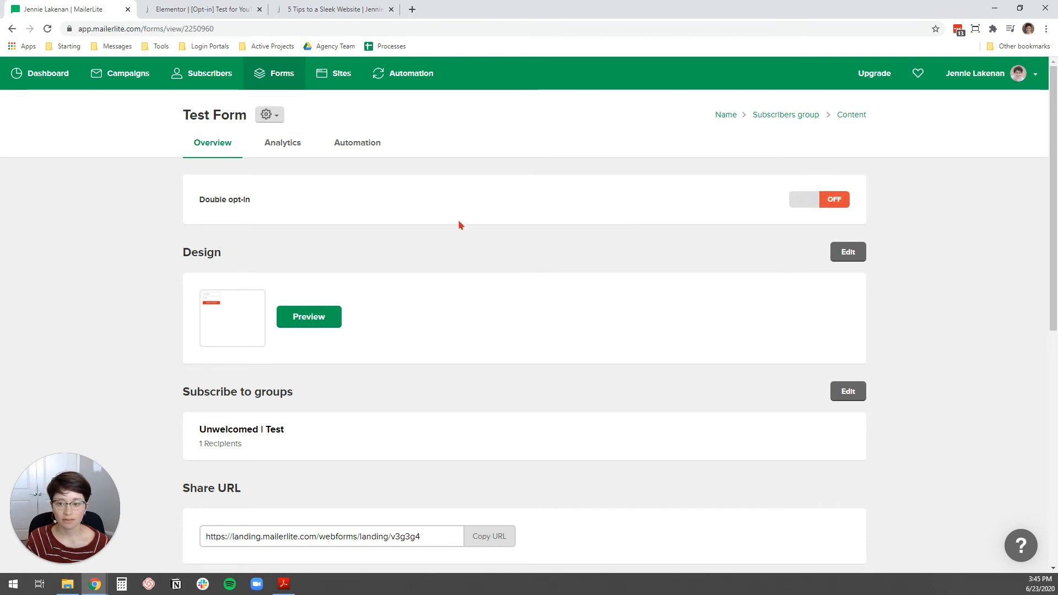
{"action": "mouse_move", "coordinate": [100, 251]}
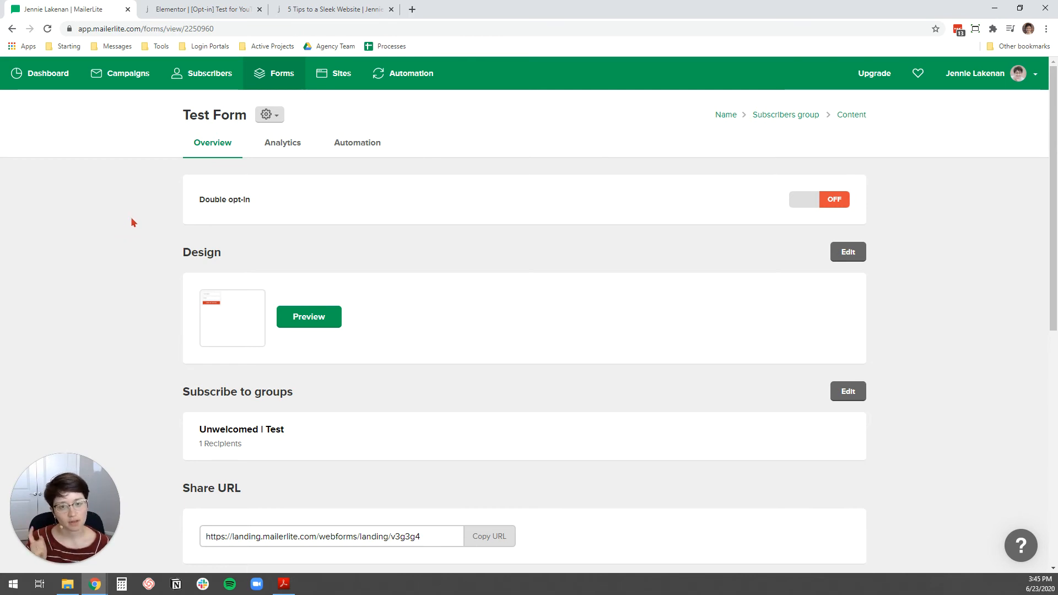
{"action": "mouse_move", "coordinate": [114, 251]}
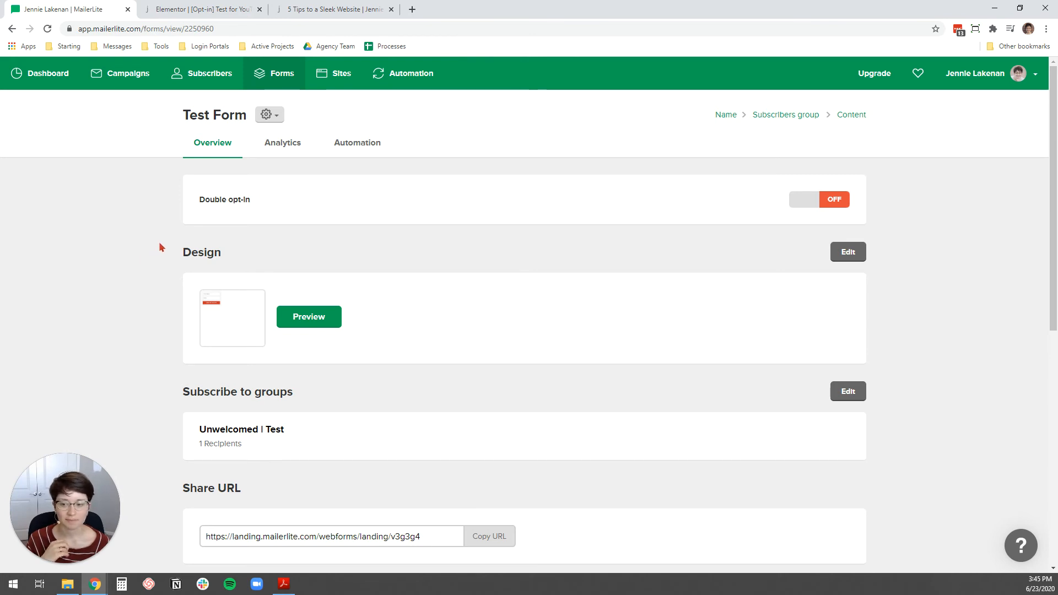
{"action": "mouse_move", "coordinate": [132, 298]}
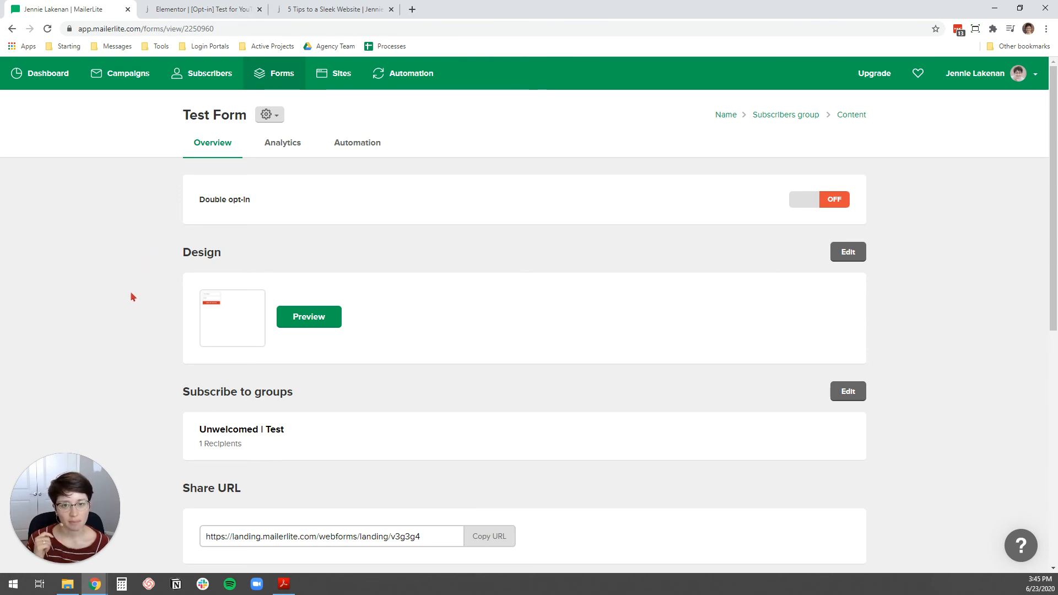
{"action": "scroll", "scroll_direction": "down", "scroll_amount": 3}
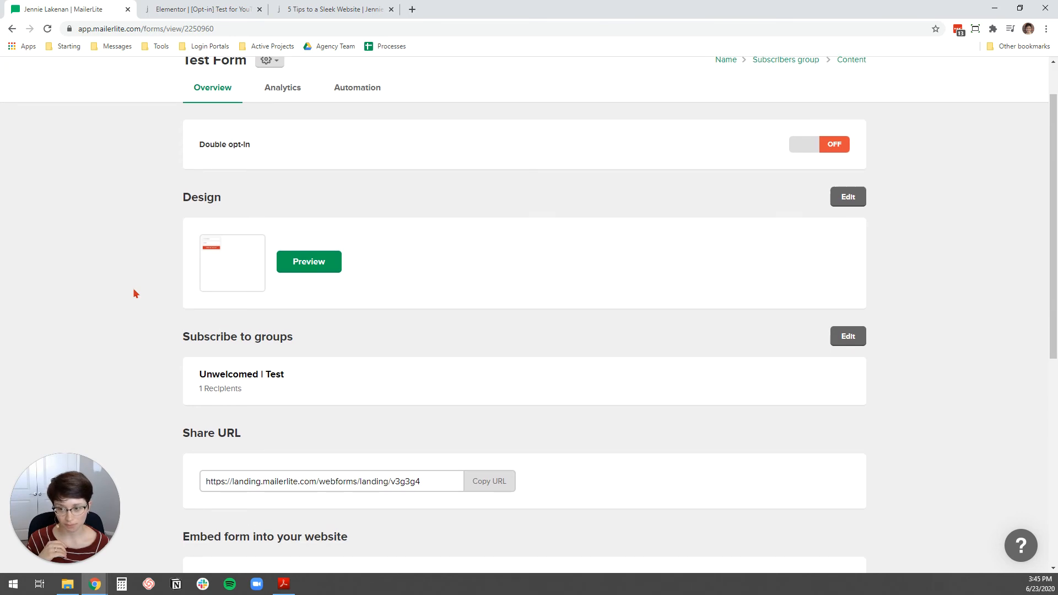
- Show and select the Test Form's HTML embed code, then return to Elementor
{"action": "scroll", "scroll_direction": "down", "scroll_amount": 3}
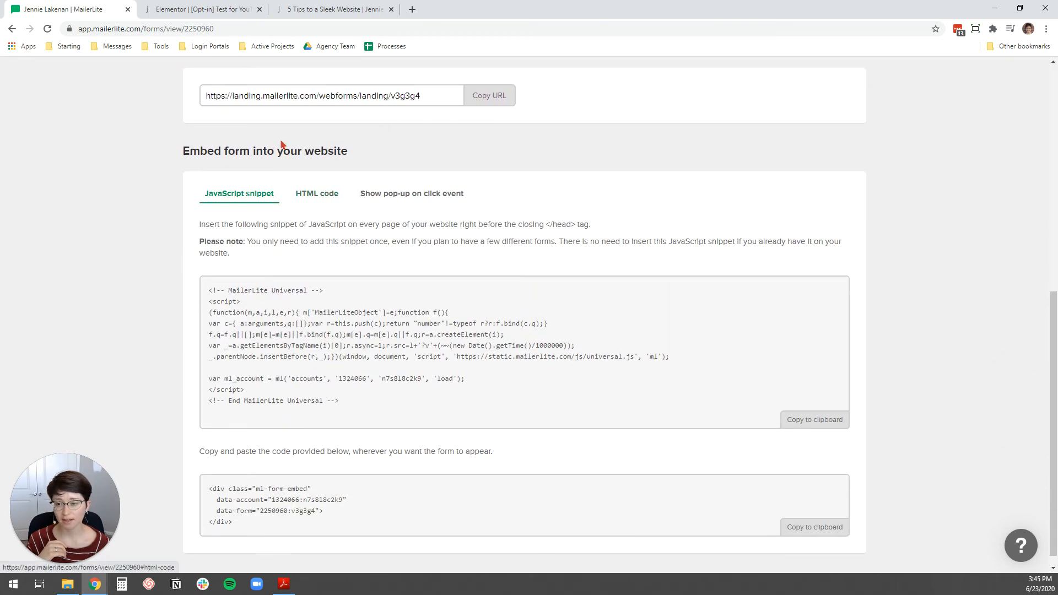
{"action": "left_click_drag", "start_coordinate": [216, 150], "coordinate": [321, 150]}
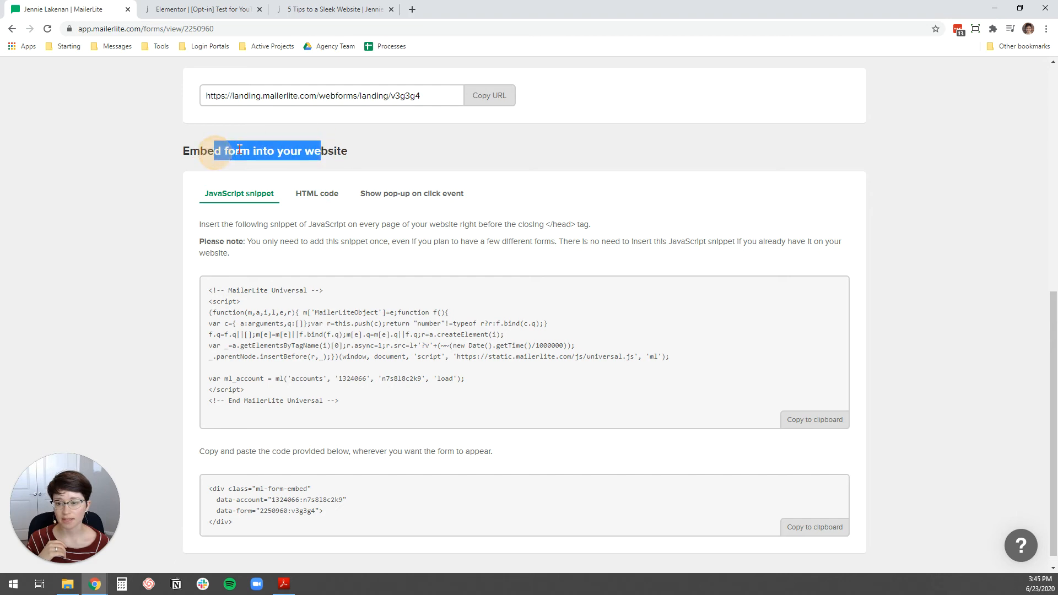
{"action": "left_click", "coordinate": [317, 315]}
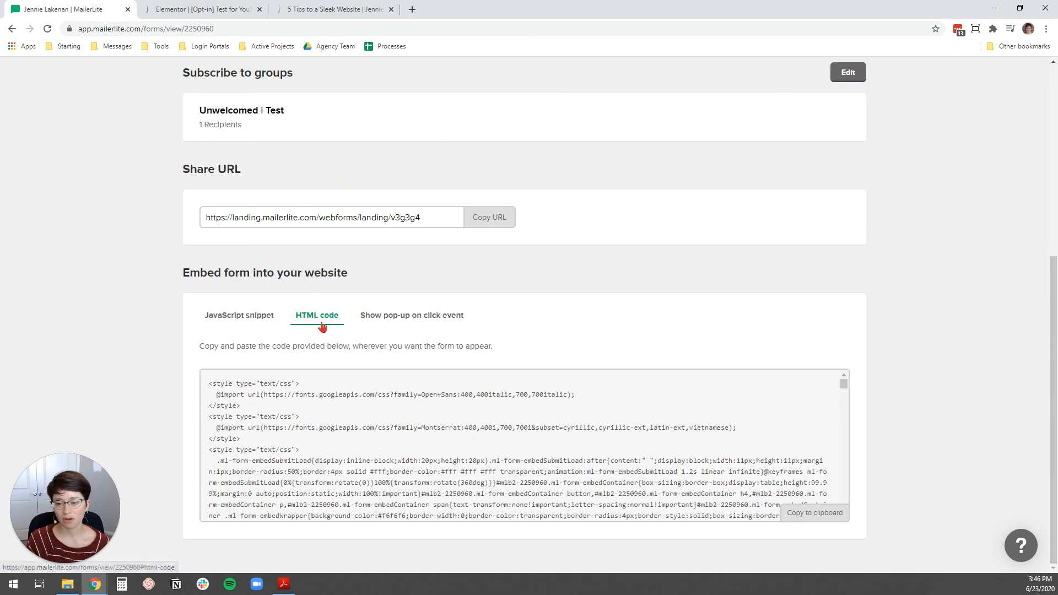
{"action": "left_click", "coordinate": [815, 512]}
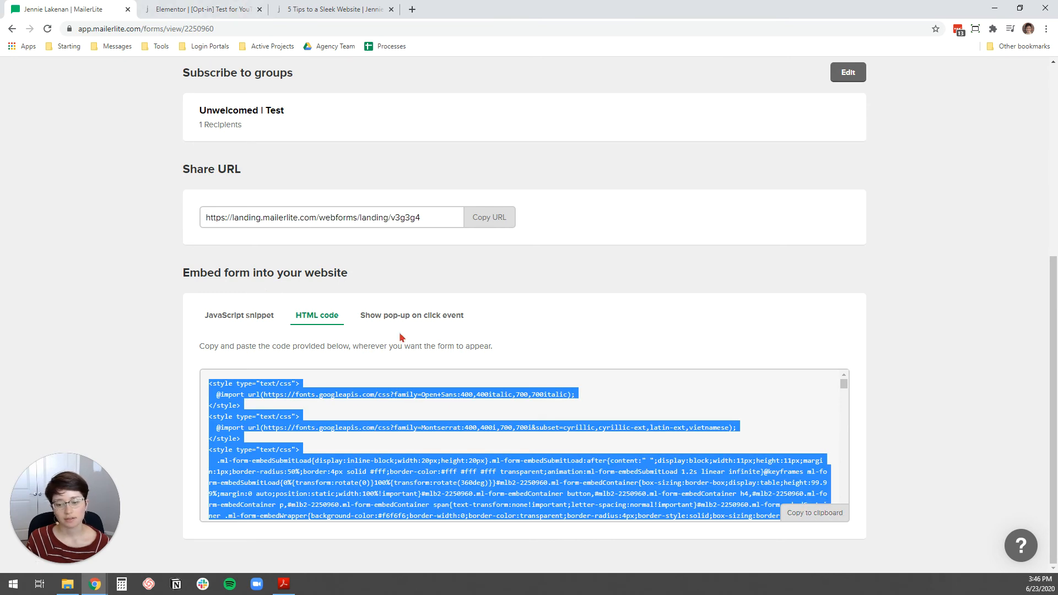
{"action": "mouse_move", "coordinate": [195, 8]}
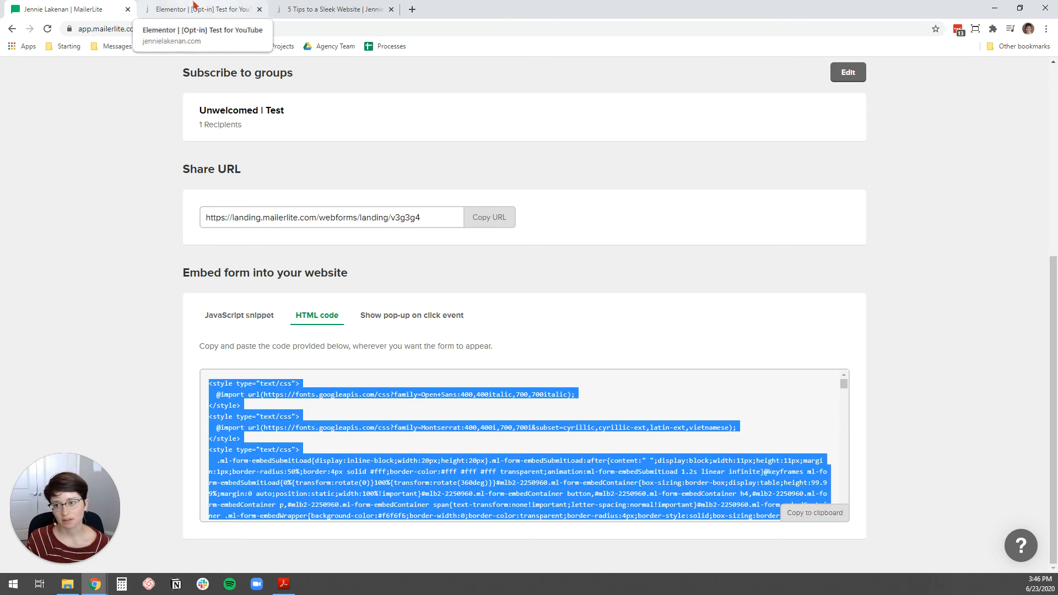
{"action": "left_click", "coordinate": [203, 9]}
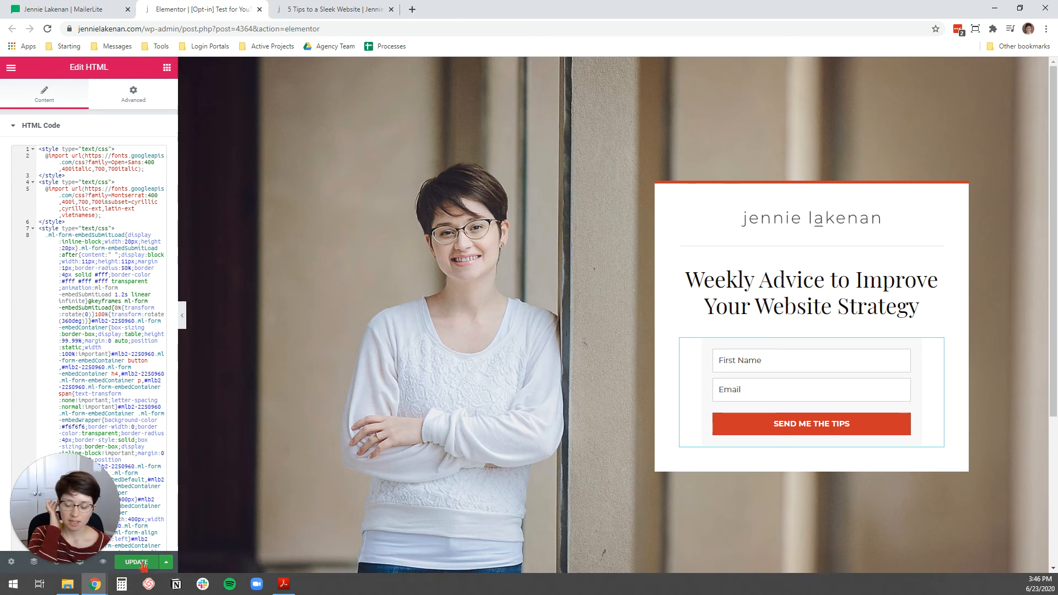
- Update the opt-in page with the embedded form and preview the changes
{"action": "left_click", "coordinate": [136, 563]}
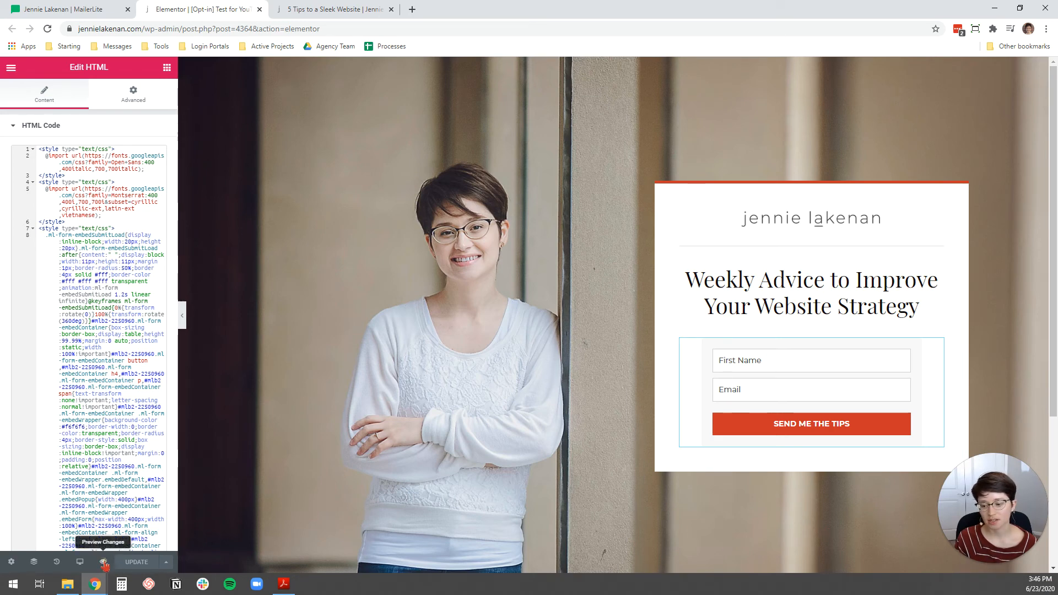
{"action": "left_click", "coordinate": [102, 562]}
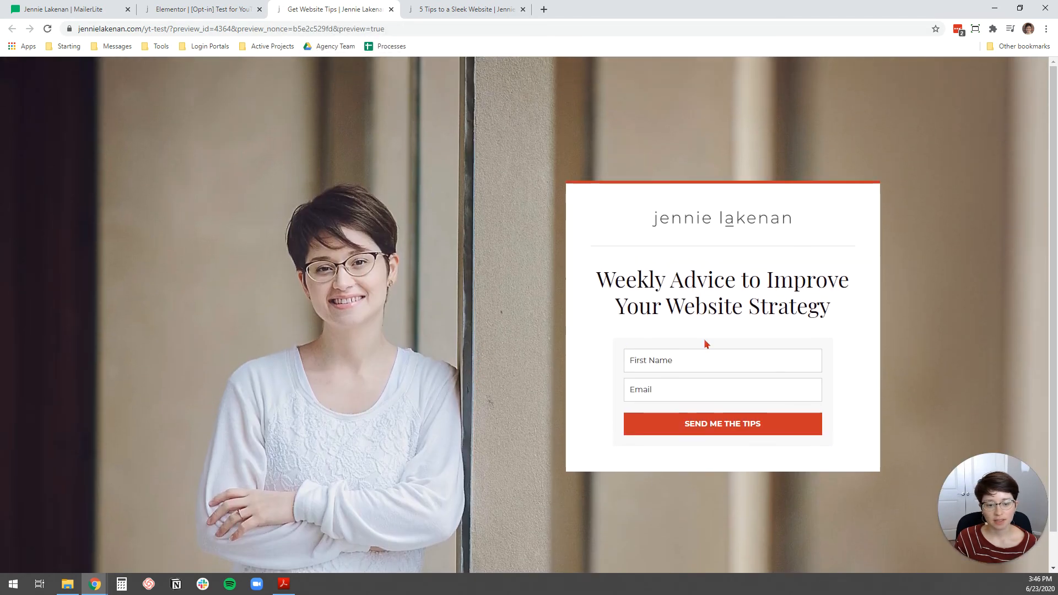
- Autofill the preview signup form, submit SEND ME THE TIPS, then return to MailerLite
{"action": "left_click", "coordinate": [722, 360]}
{"action": "type", "text": "Test4"}
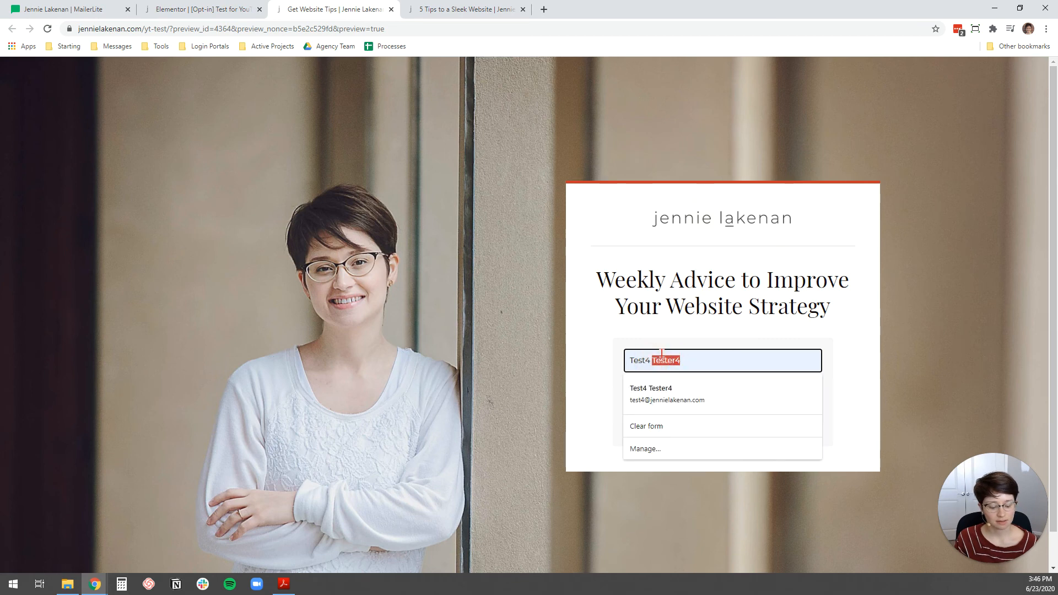
{"action": "left_click", "coordinate": [667, 394]}
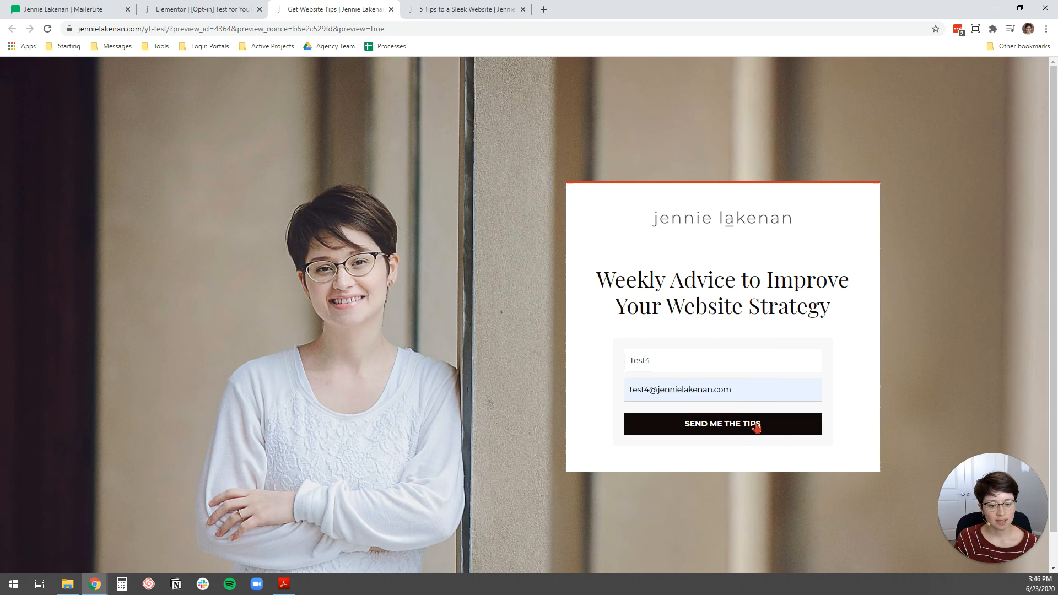
{"action": "left_click", "coordinate": [722, 424]}
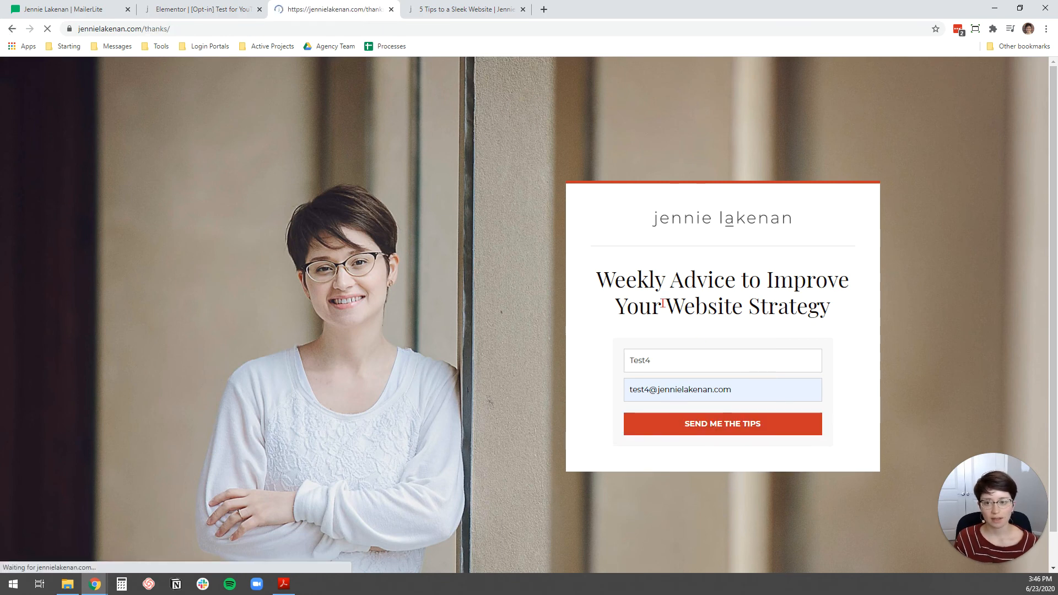
{"action": "left_click", "coordinate": [722, 424]}
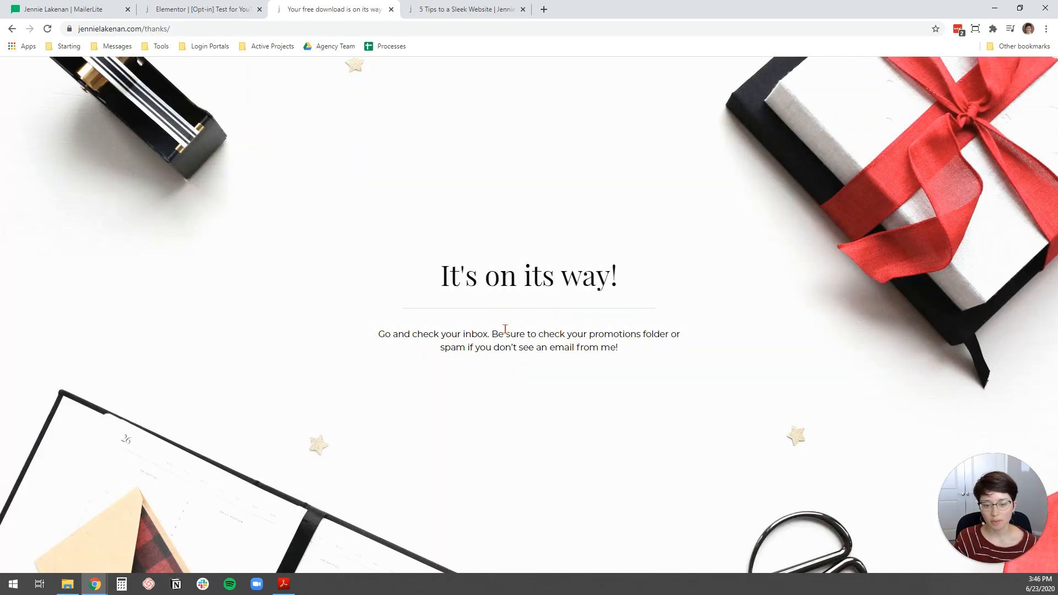
{"action": "mouse_move", "coordinate": [401, 64]}
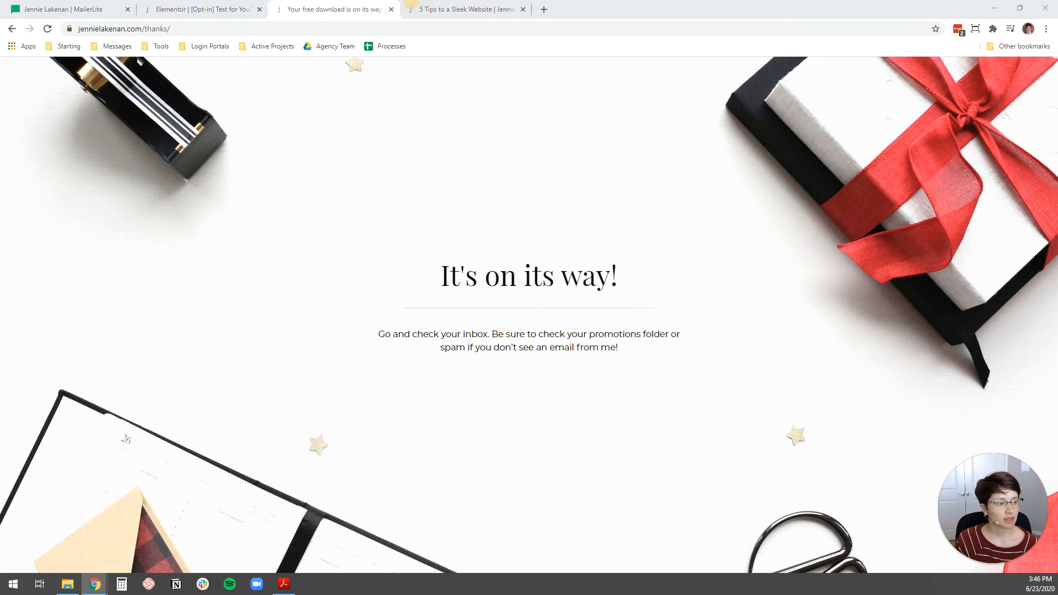
{"action": "left_click", "coordinate": [67, 8]}
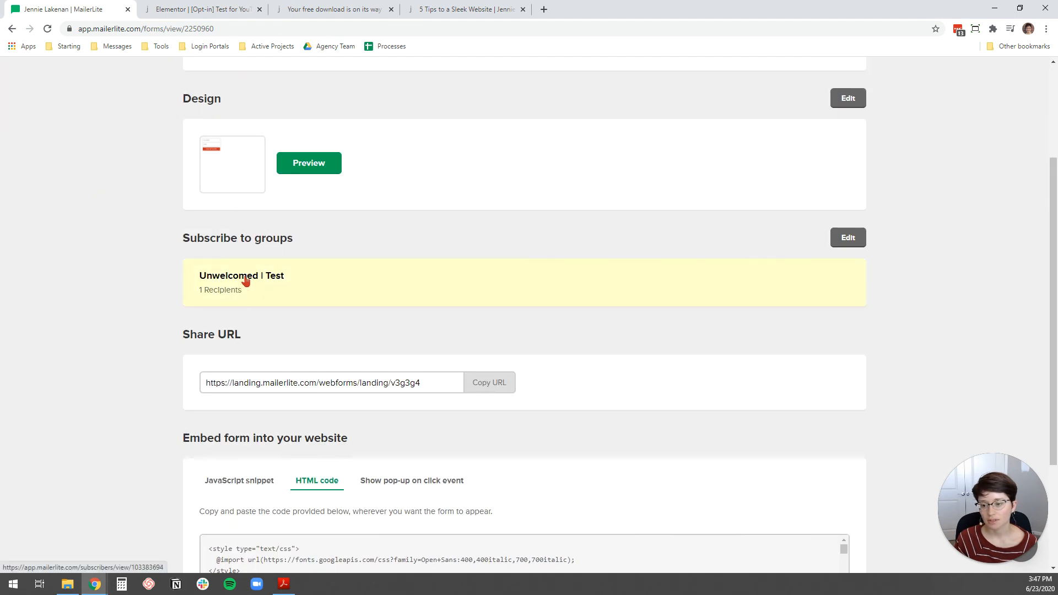
{"action": "left_click", "coordinate": [241, 276]}
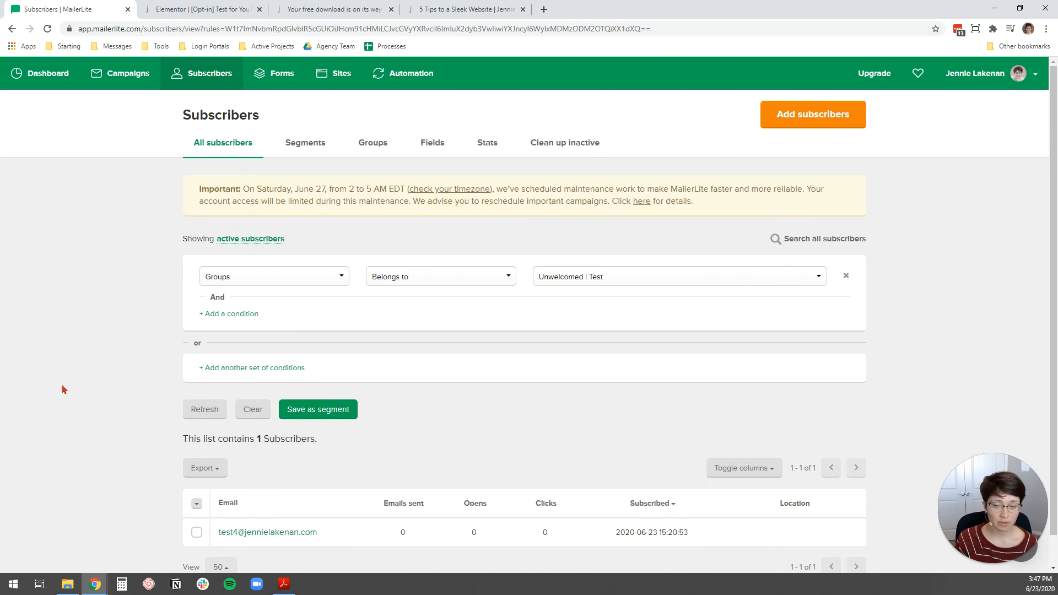
{"action": "mouse_move", "coordinate": [45, 383]}
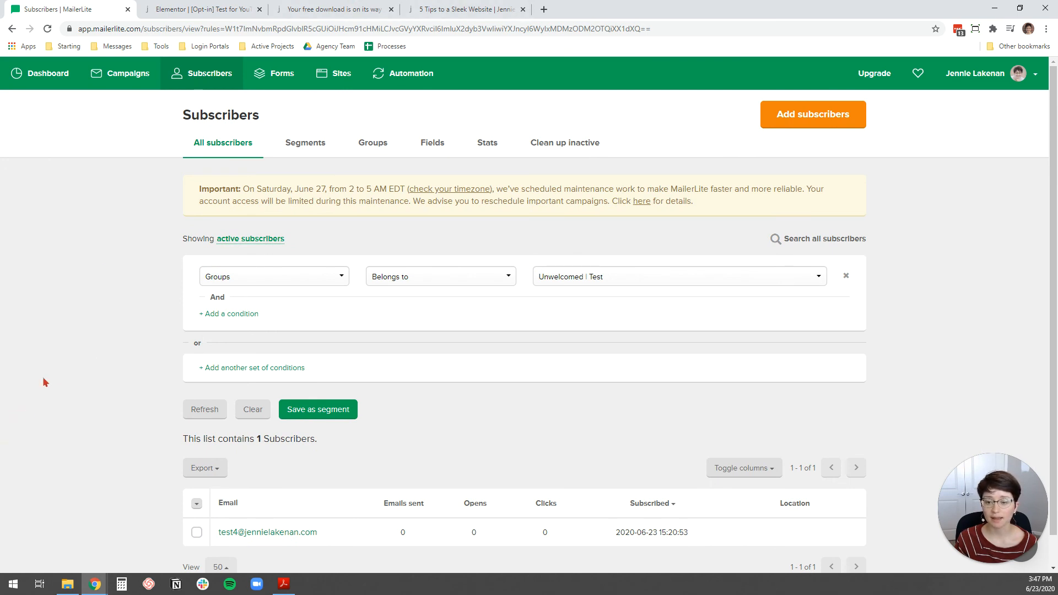
{"action": "mouse_move", "coordinate": [48, 374]}
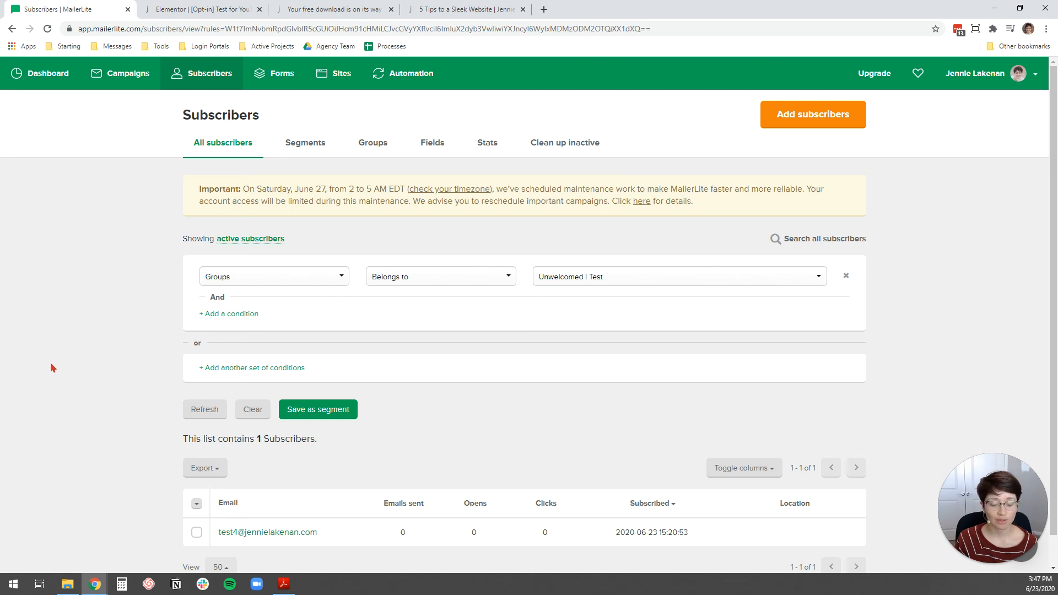
{"action": "mouse_move", "coordinate": [56, 346]}
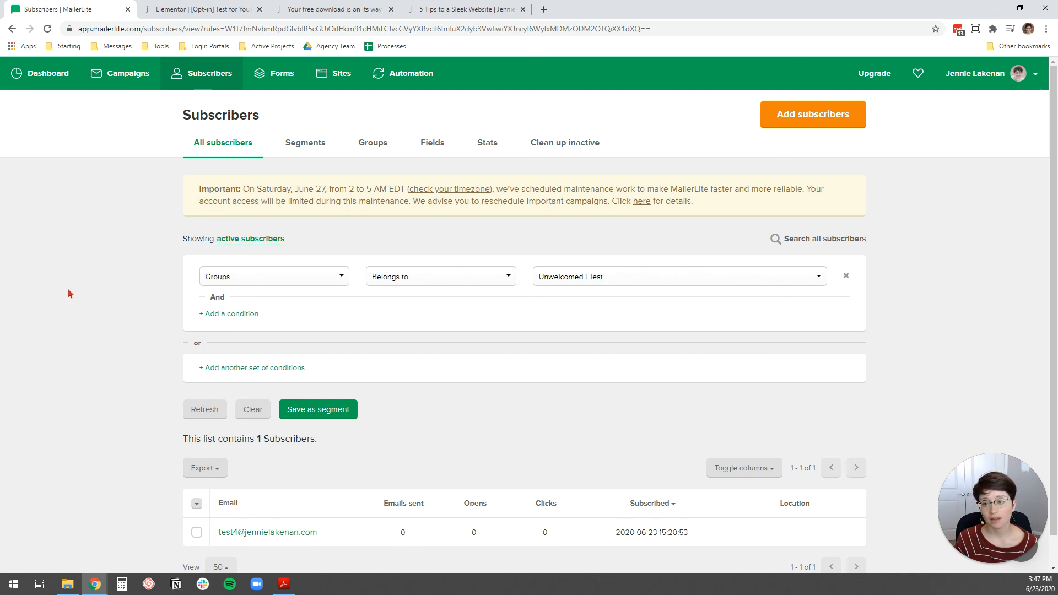
{"action": "mouse_move", "coordinate": [77, 273]}
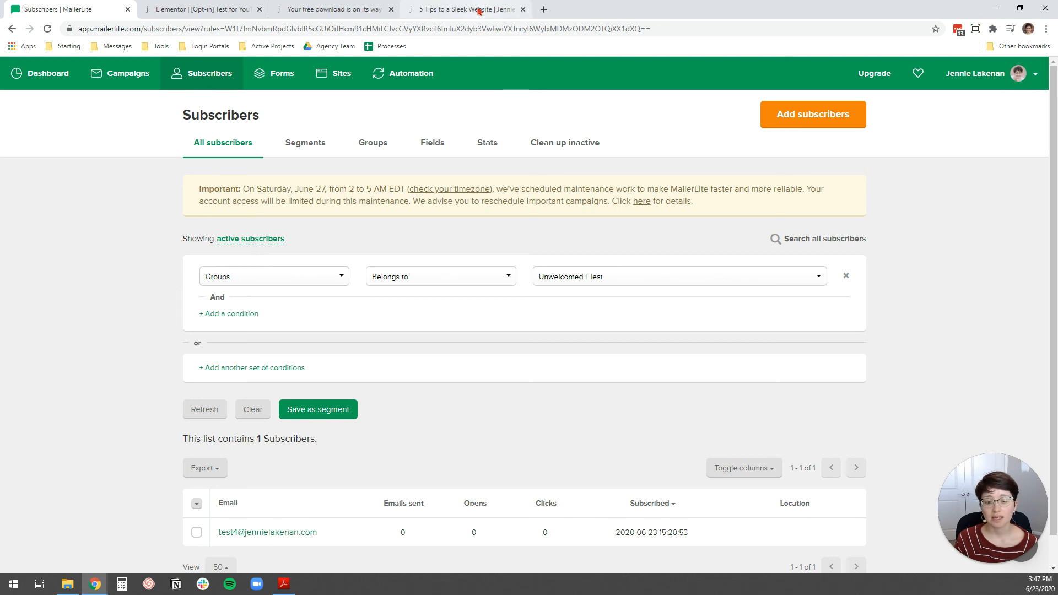
{"action": "mouse_move", "coordinate": [466, 9]}
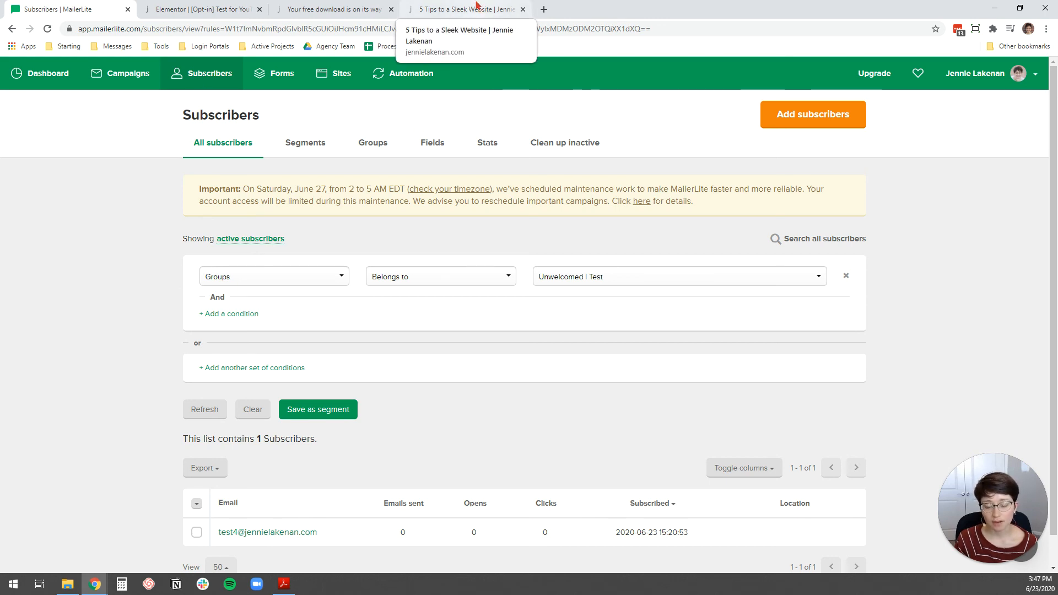
- Switch to the 5 Tips to a Sleek Website tab and scroll to the guide section
{"action": "left_click", "coordinate": [465, 9]}
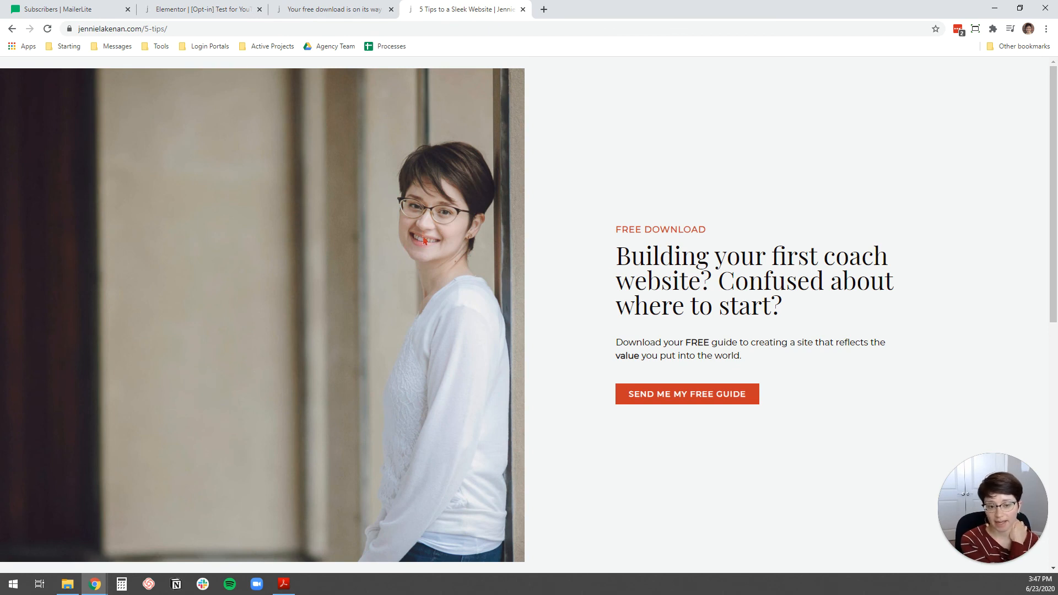
{"action": "mouse_move", "coordinate": [468, 256]}
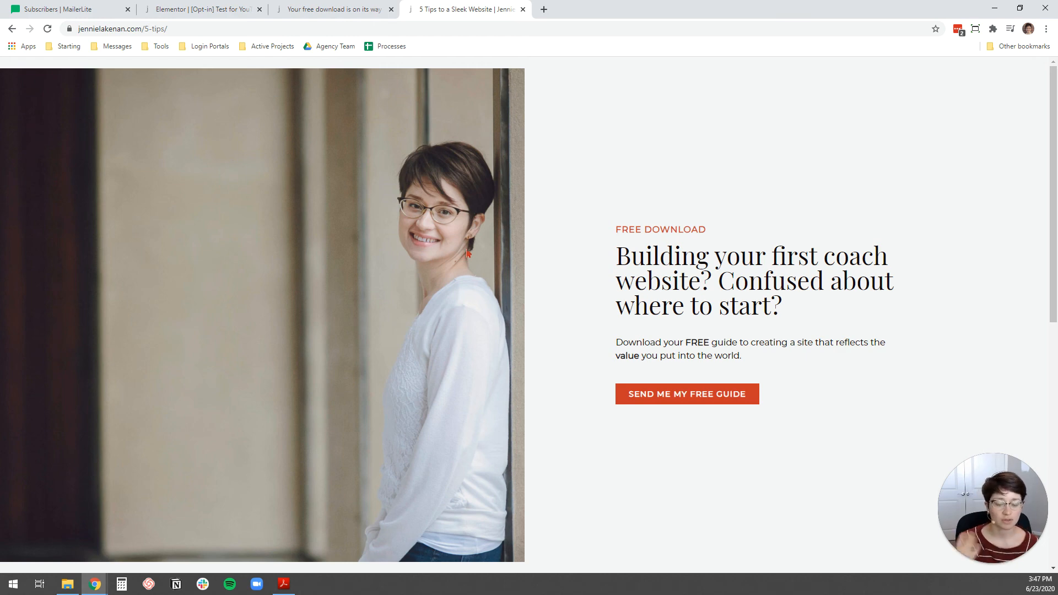
{"action": "scroll", "scroll_direction": "down", "scroll_amount": 3}
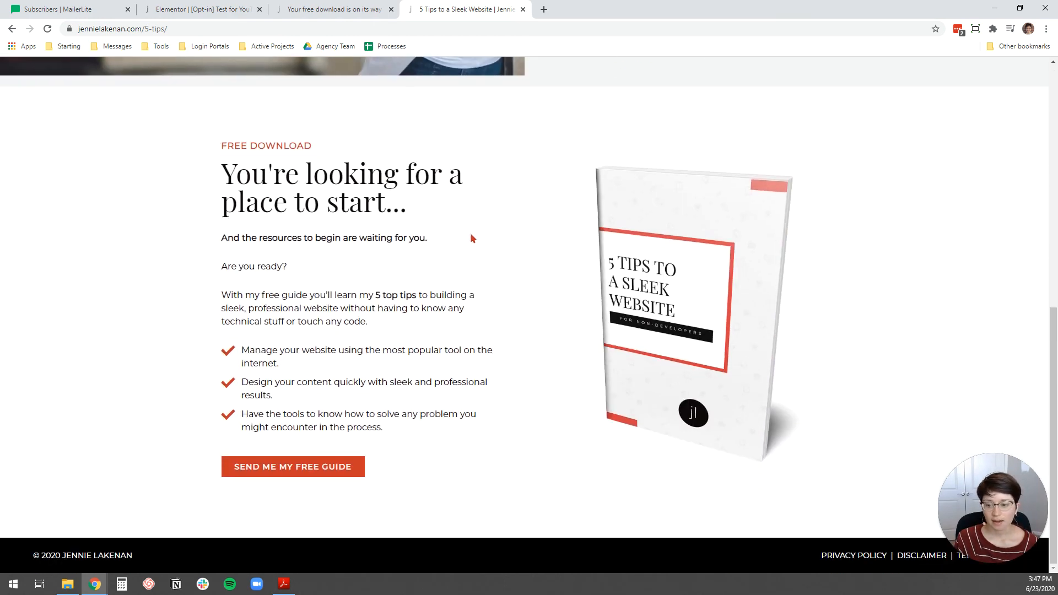
{"action": "mouse_move", "coordinate": [507, 283]}
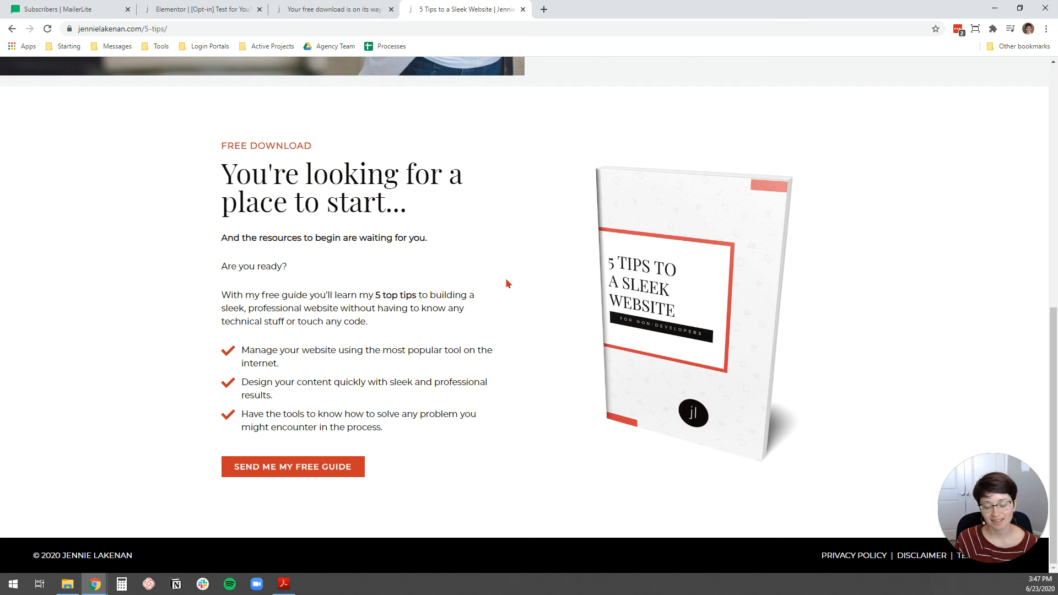
{"action": "mouse_move", "coordinate": [518, 301]}
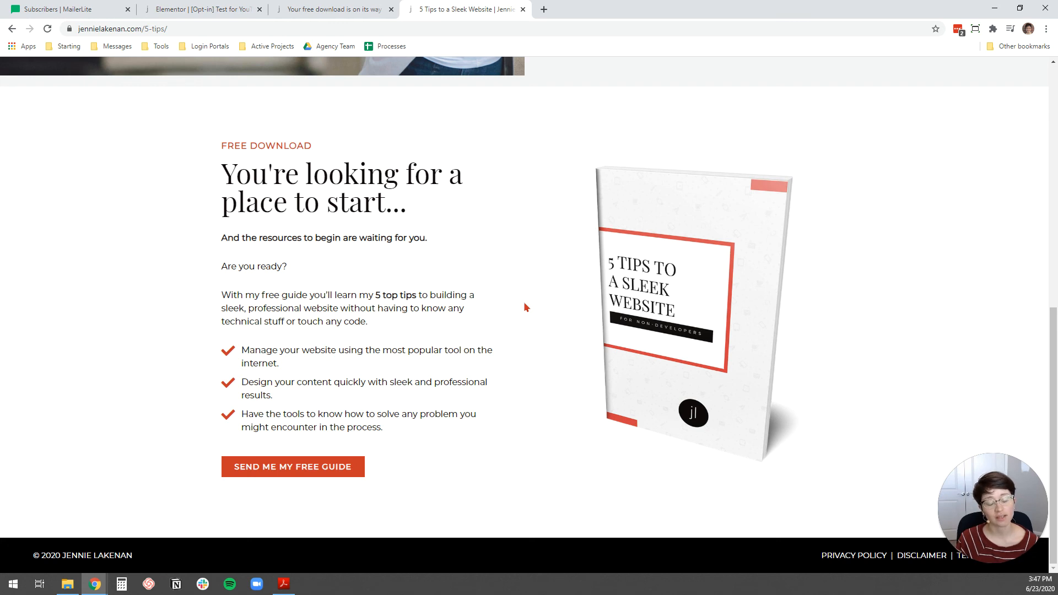
{"action": "mouse_move", "coordinate": [551, 312]}
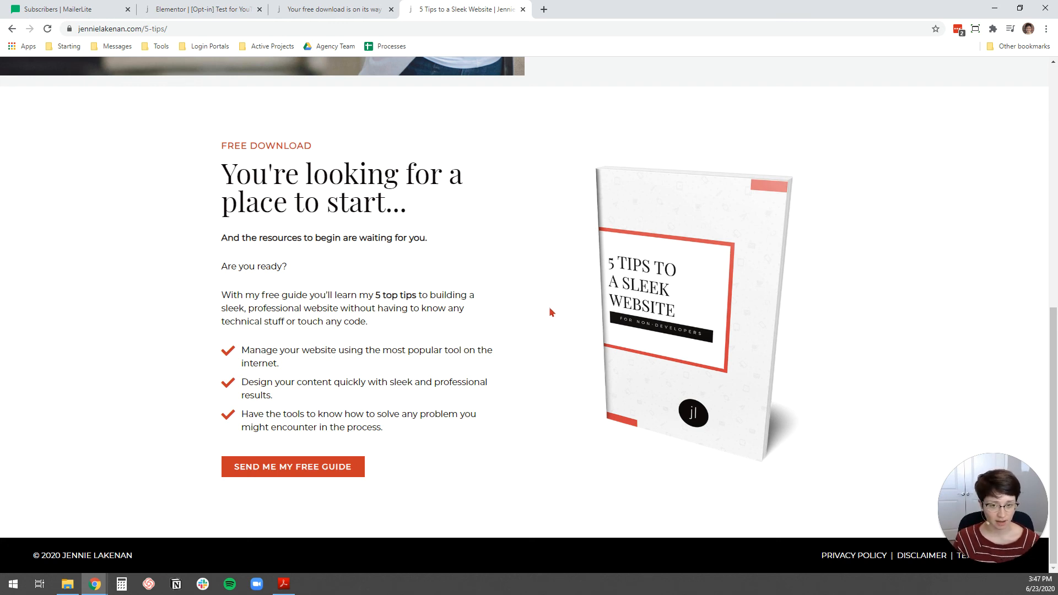
{"action": "mouse_move", "coordinate": [596, 344]}
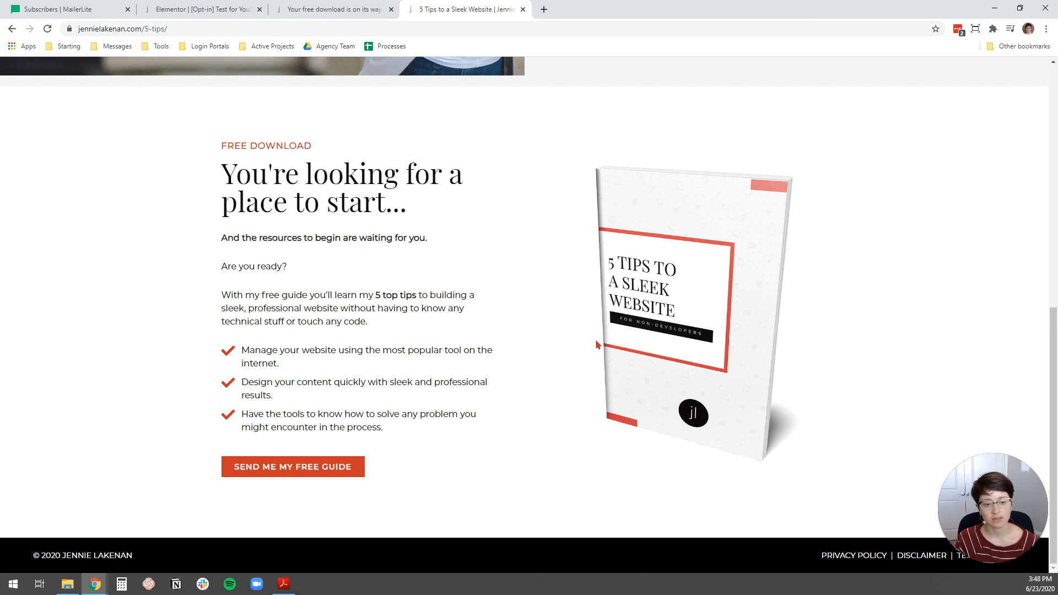
{"action": "mouse_move", "coordinate": [566, 426]}
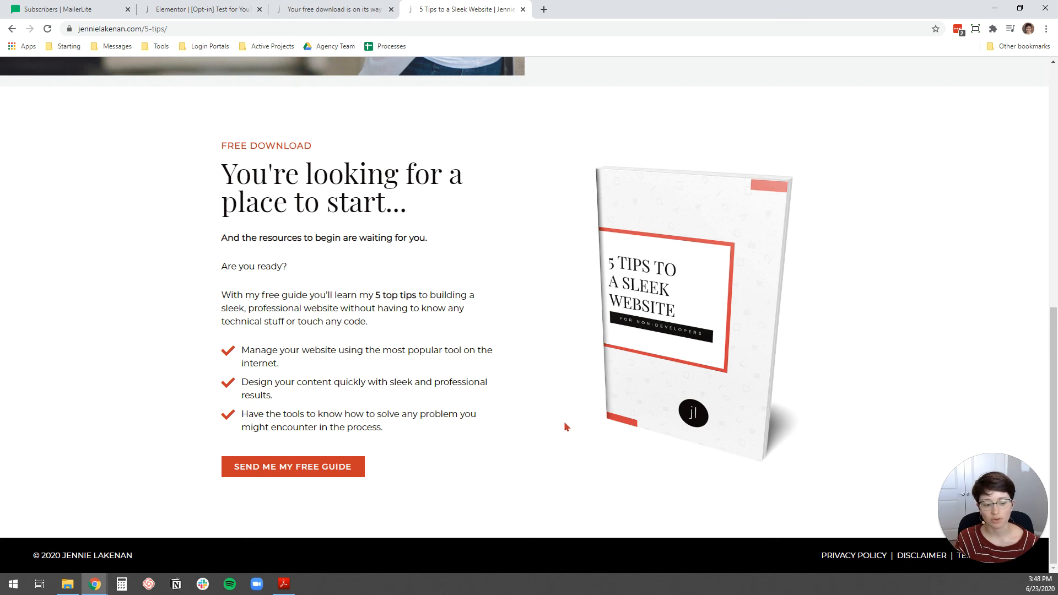